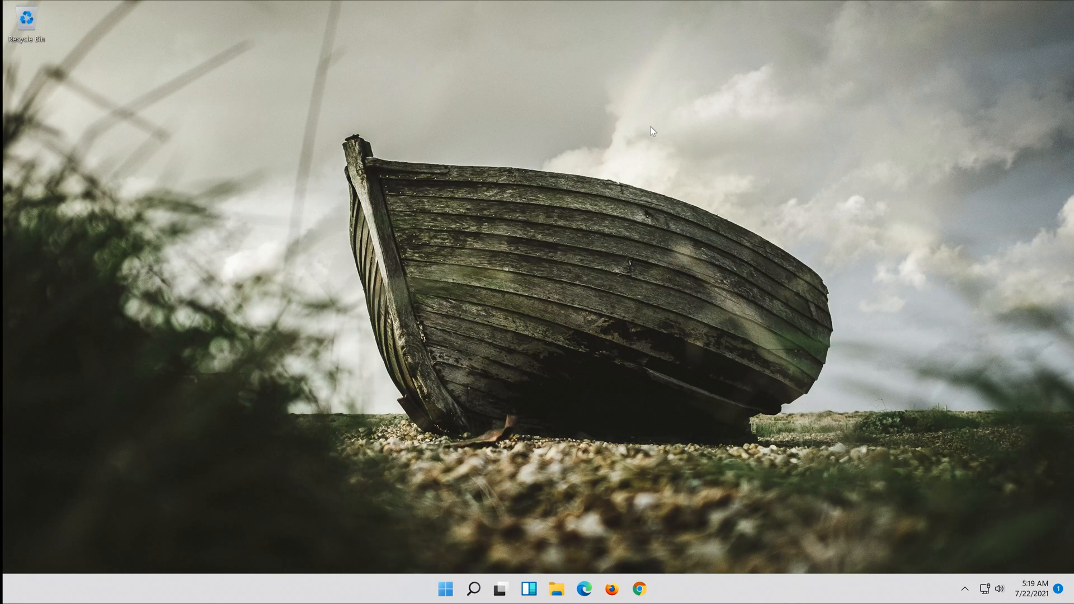
# Step: Search 'cmd' in Start, run Command Prompt as administrator and approve the UAC prompt
pyautogui.click(444, 589)
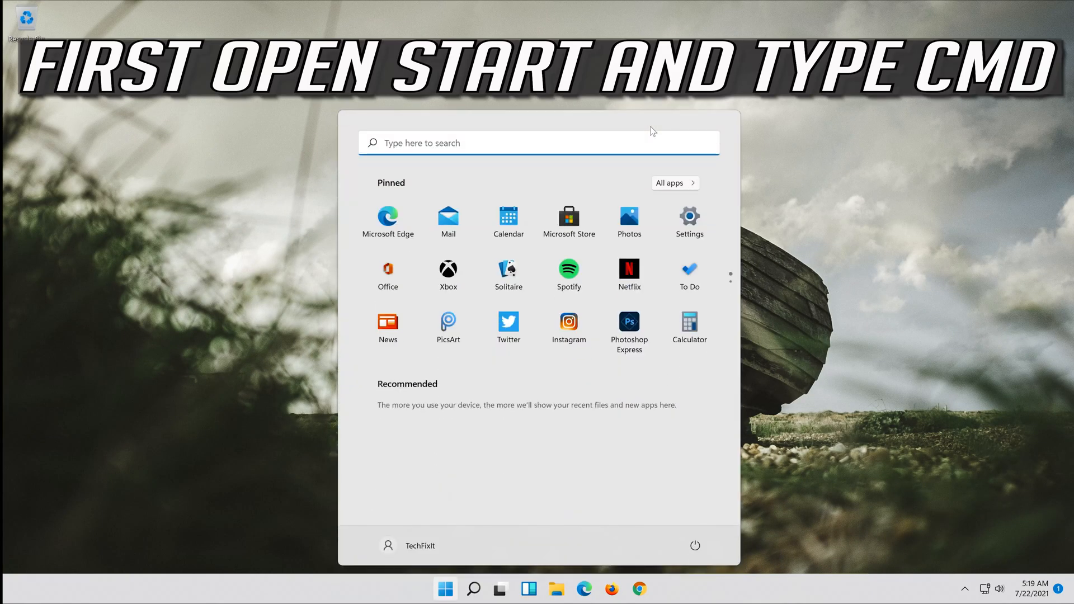
pyautogui.write('cmd')
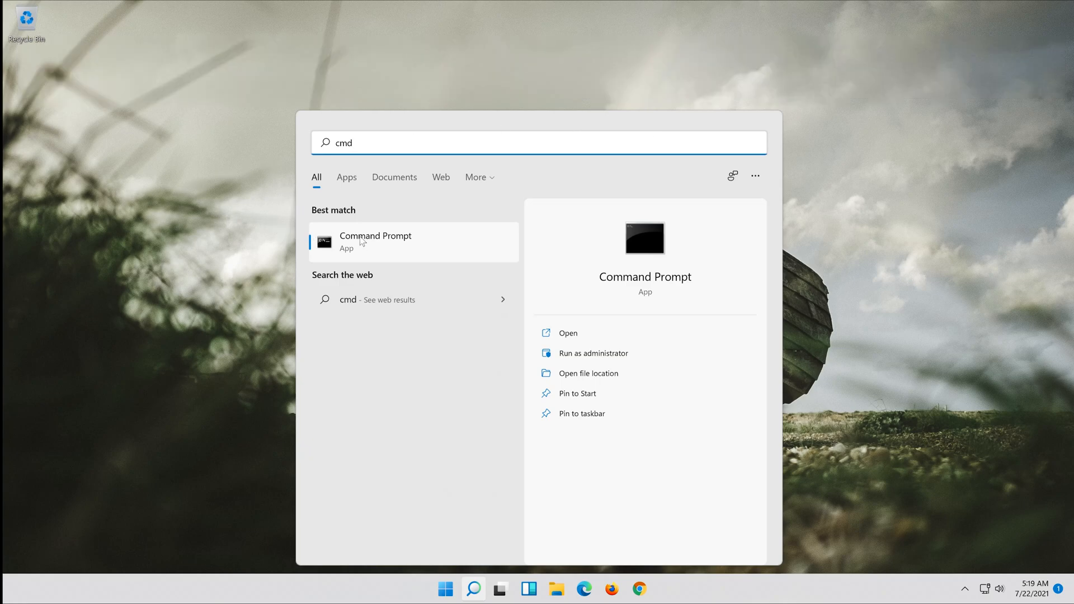
pyautogui.rightClick(375, 242)
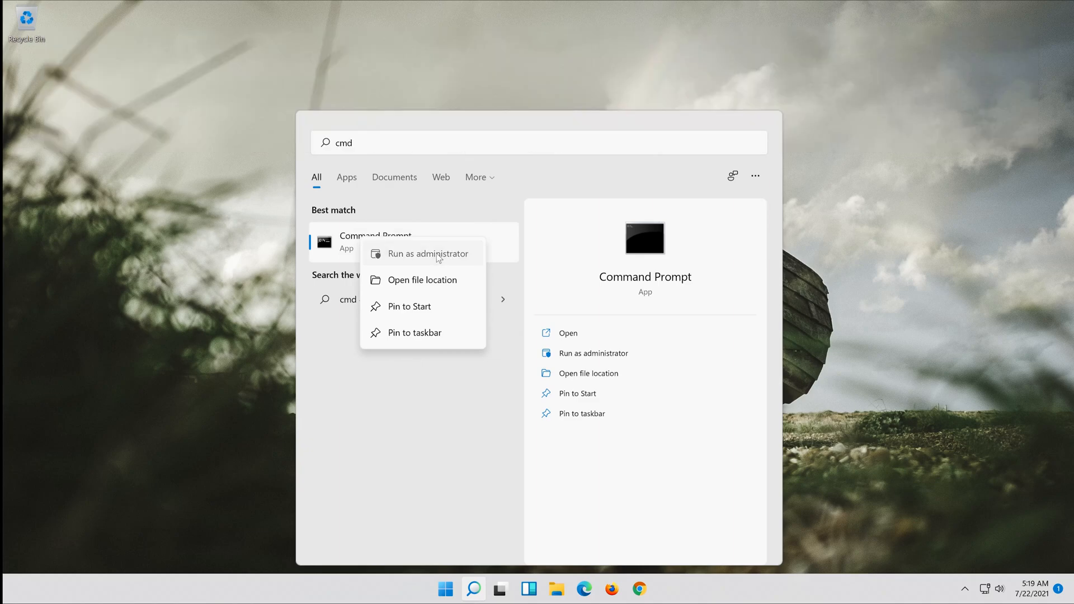
pyautogui.click(428, 253)
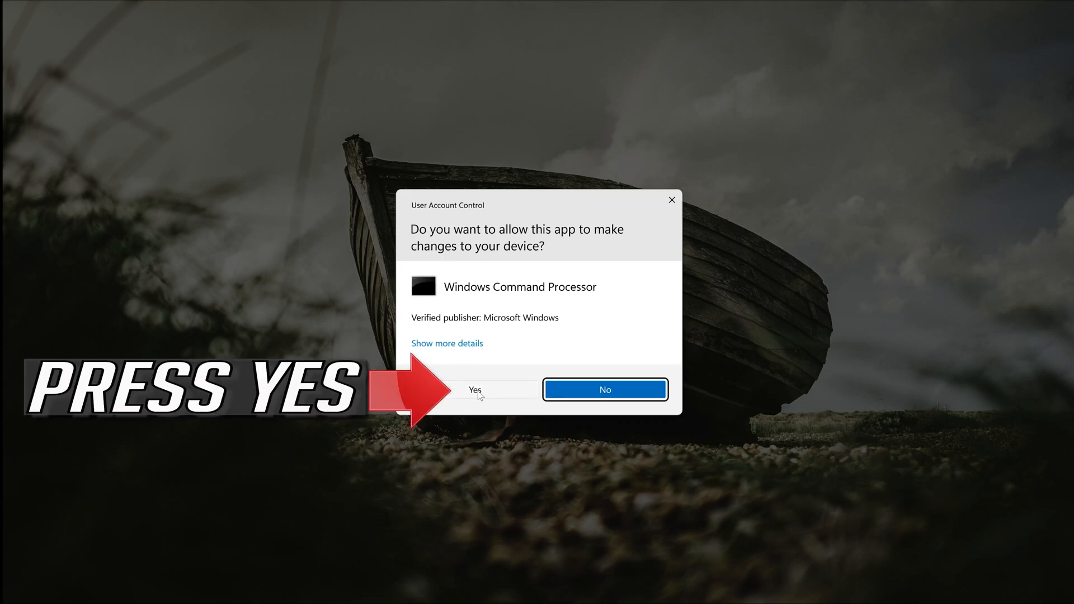
pyautogui.click(475, 390)
pyautogui.write('s')
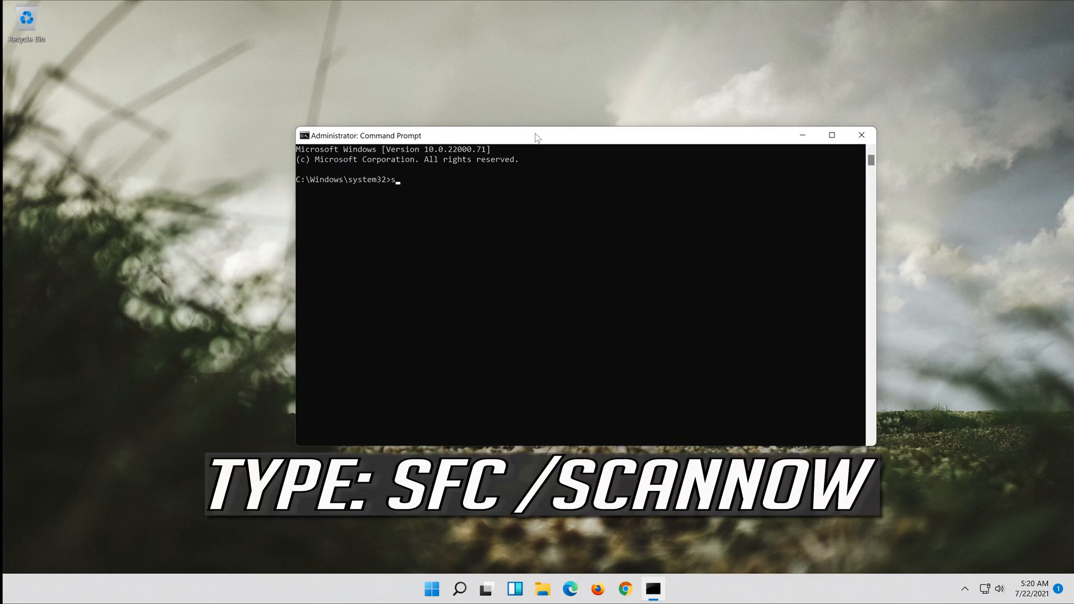
# Step: Run 'sfc /scannow' in the administrator Command Prompt
pyautogui.write('fc /')
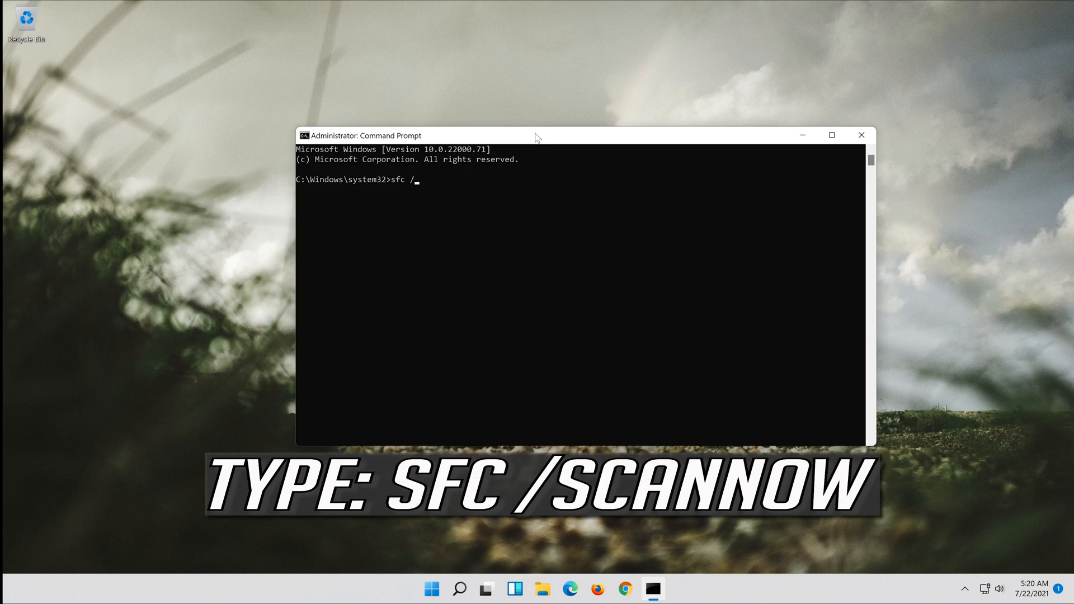
pyautogui.write('scan')
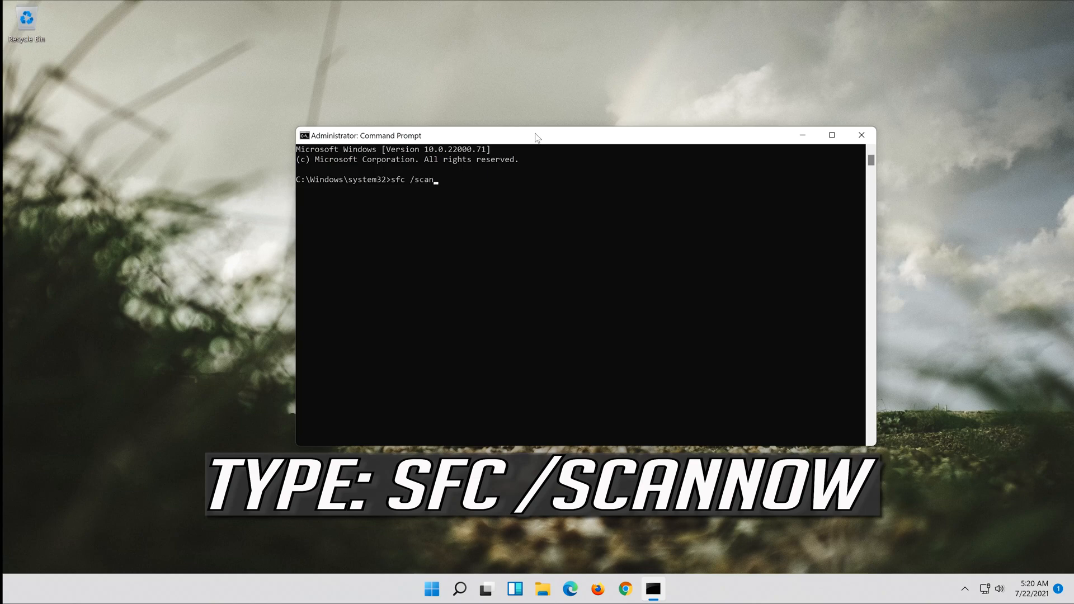
pyautogui.write('now')
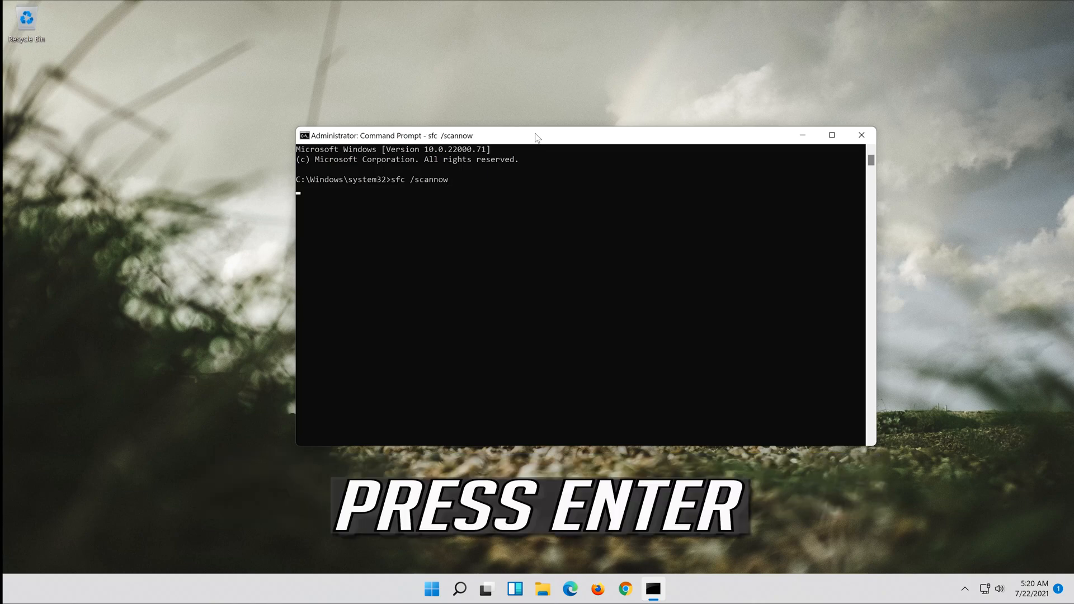
pyautogui.press('Enter')
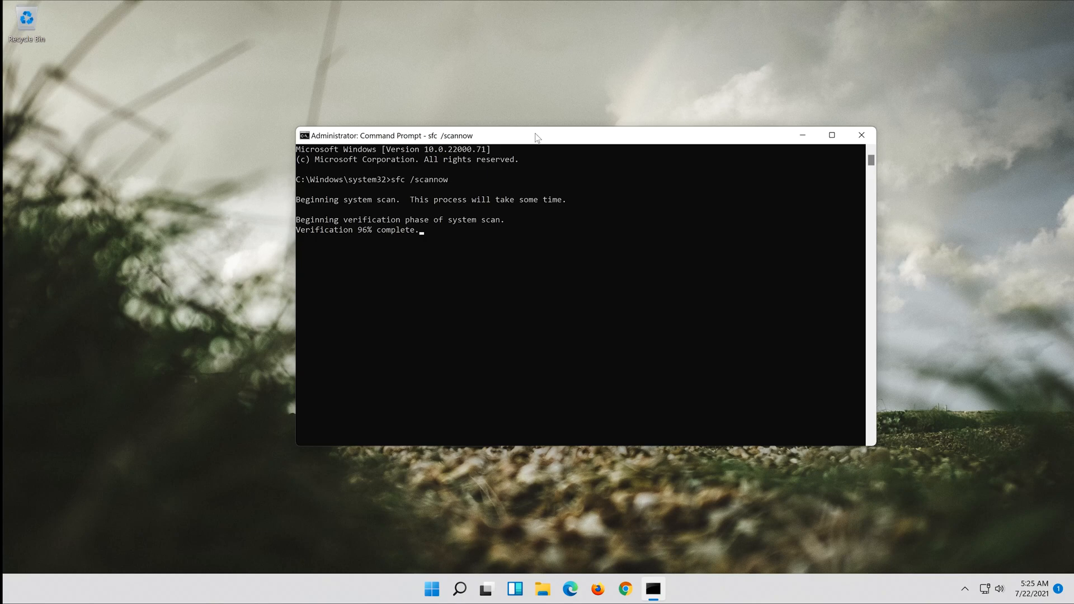
# Step: After the scan finds no integrity violations, exit Command Prompt
pyautogui.write('ex')
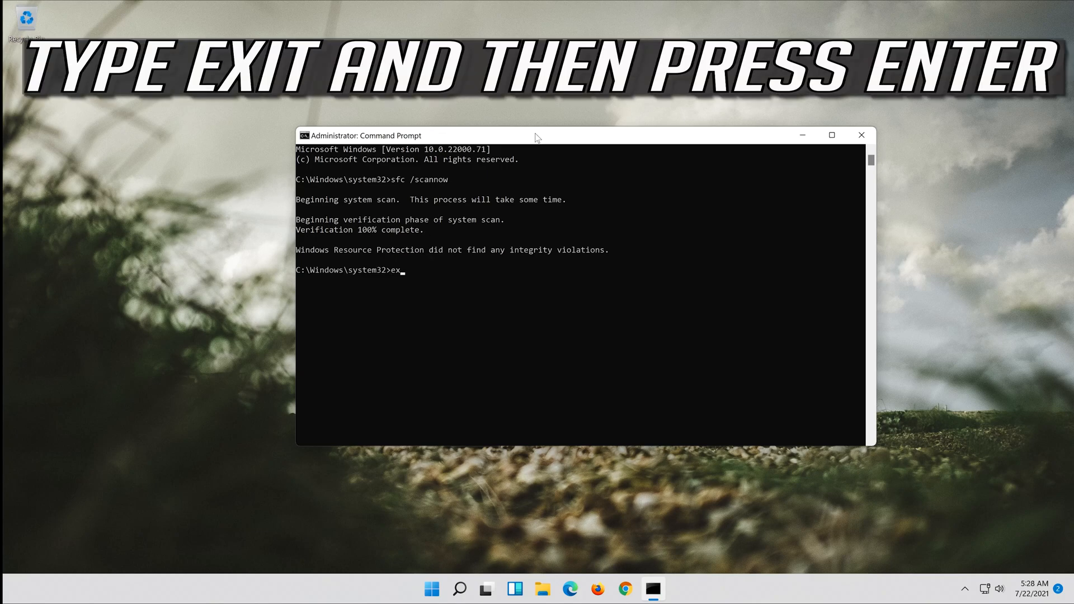
pyautogui.write('it')
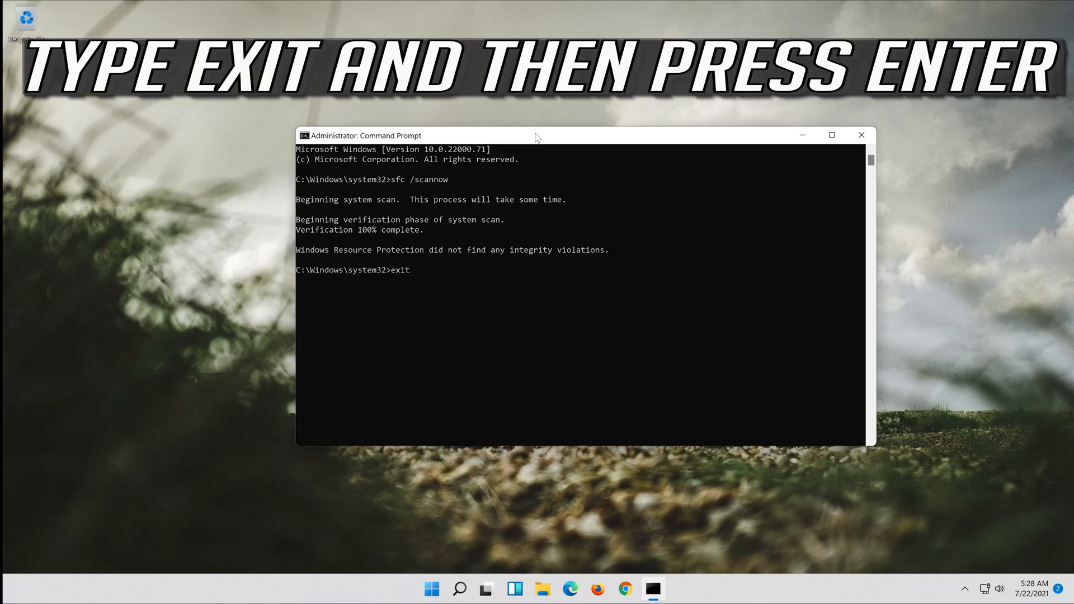
pyautogui.press('enter')
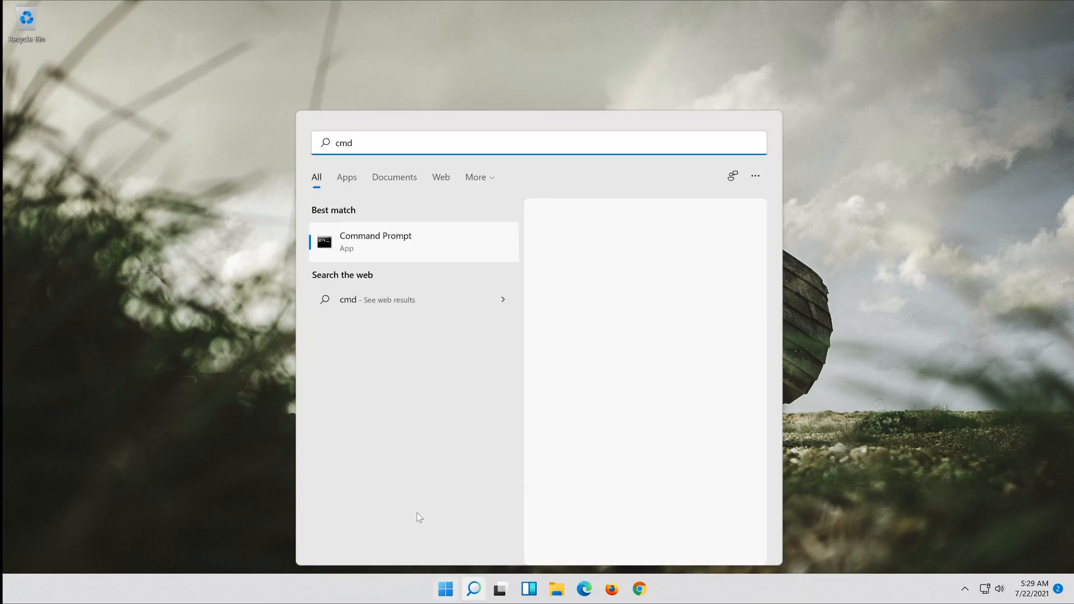
# Step: Run the Command Prompt search result as administrator and approve the UAC prompt
pyautogui.rightClick(375, 241)
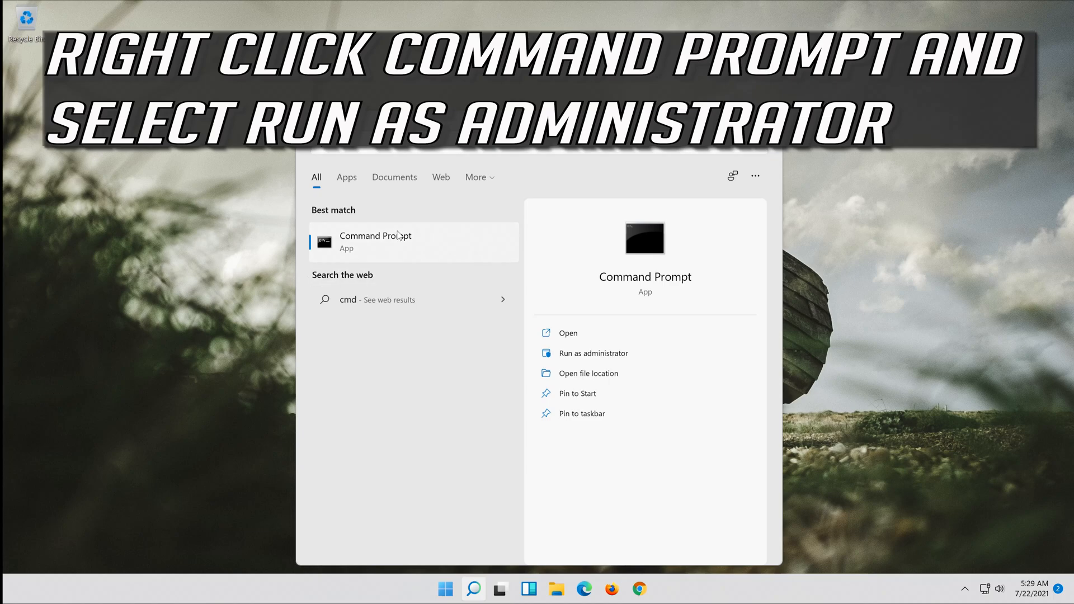
pyautogui.rightClick(376, 242)
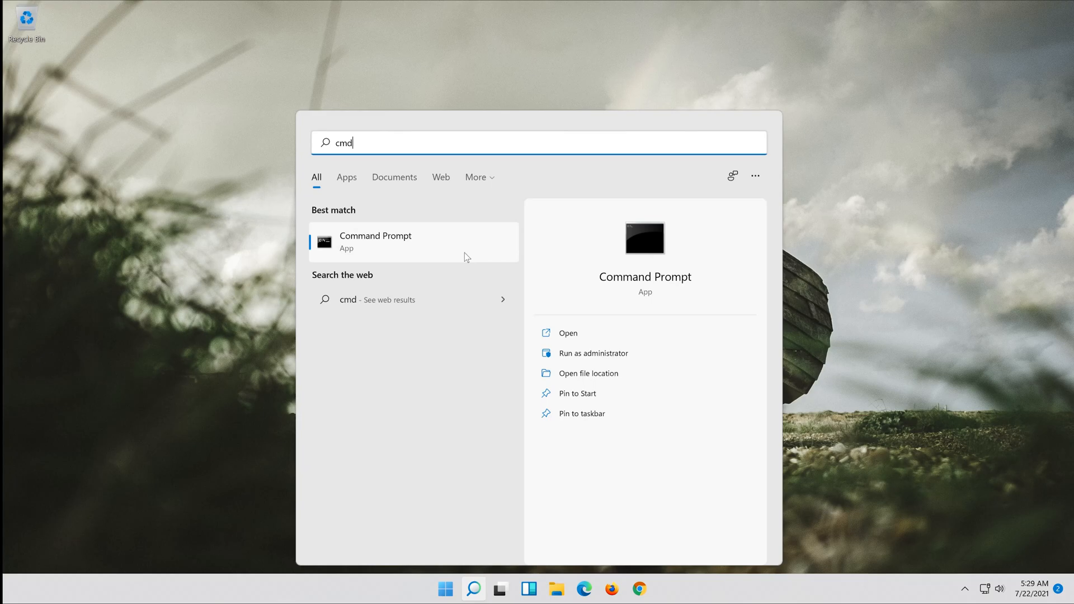
pyautogui.click(593, 353)
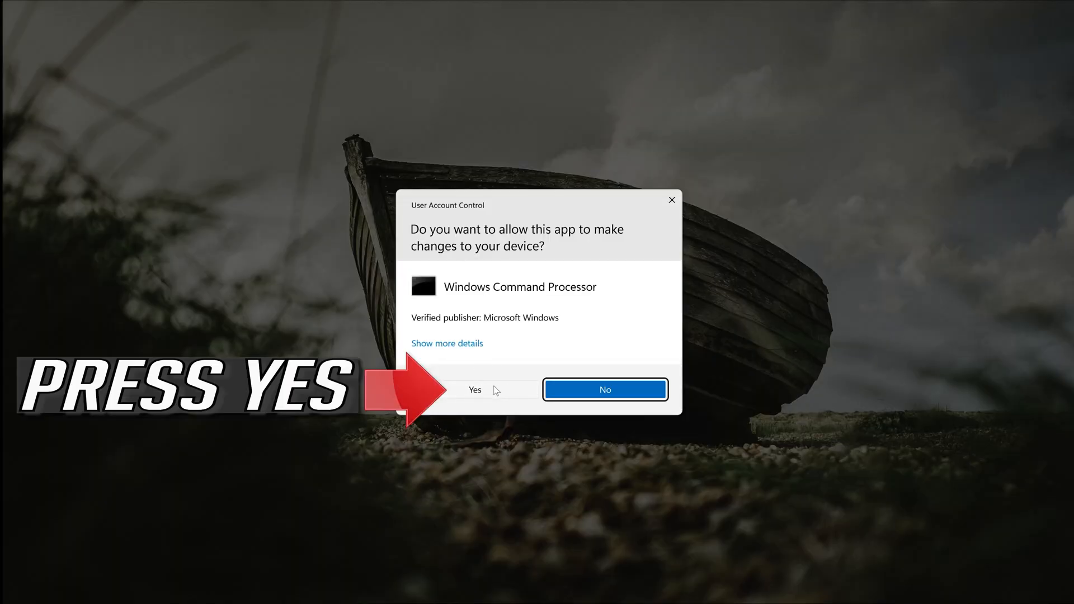
pyautogui.click(474, 390)
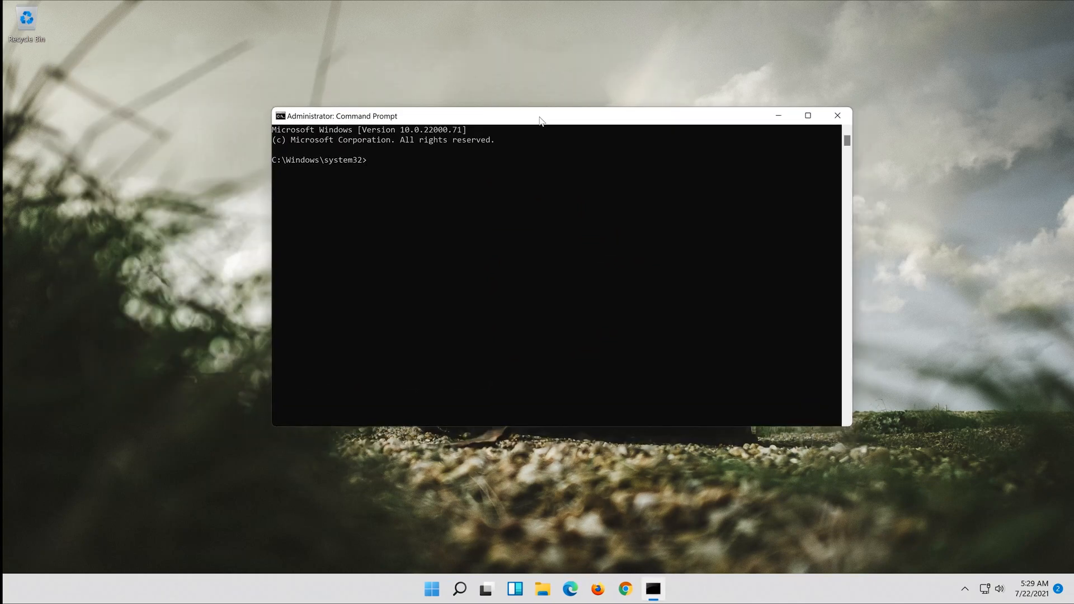
# Step: Run 'Dism /Online /Cleanup-Image /RestoreHealth' in Command Prompt
pyautogui.write('D')
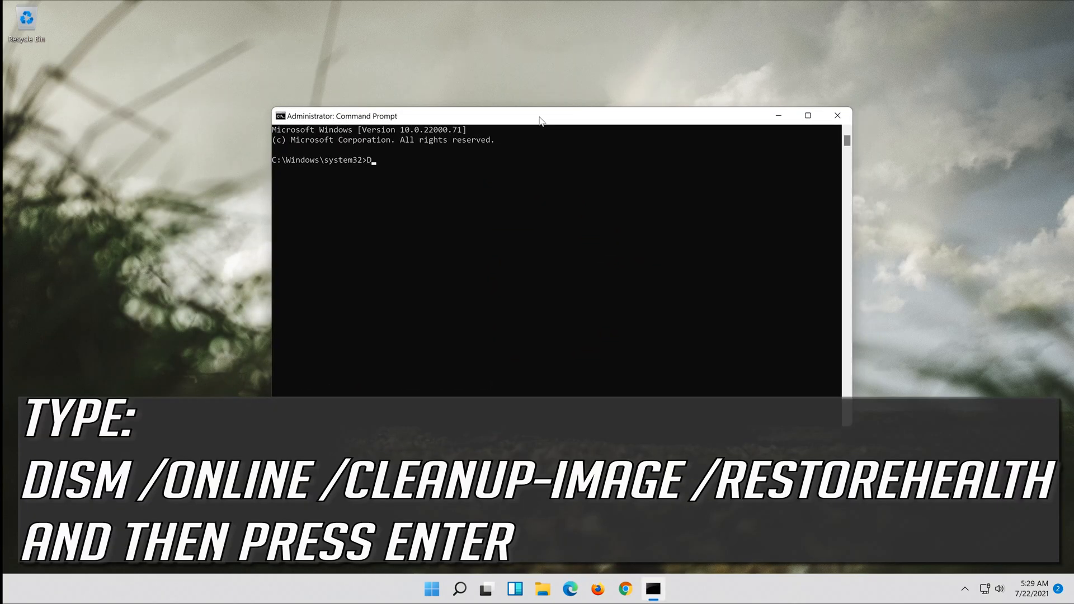
pyautogui.write('ism /')
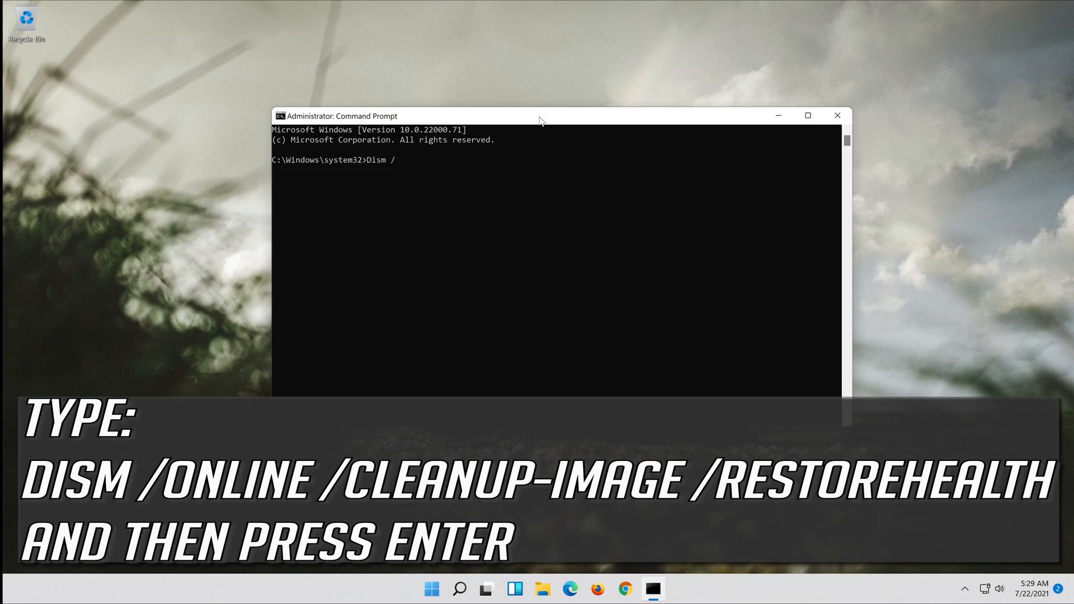
pyautogui.write('Online')
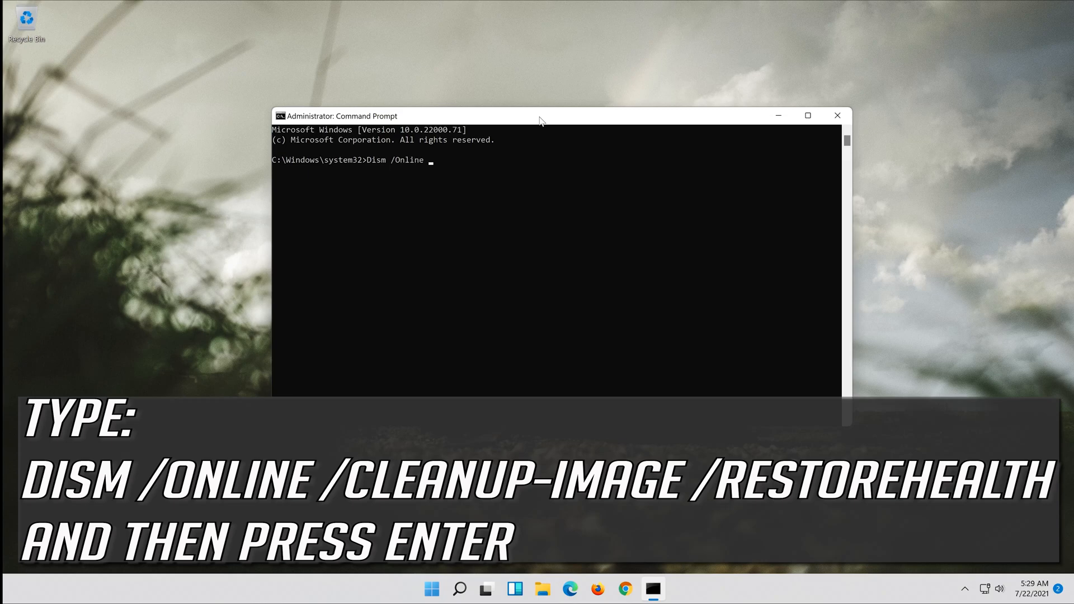
pyautogui.write('/')
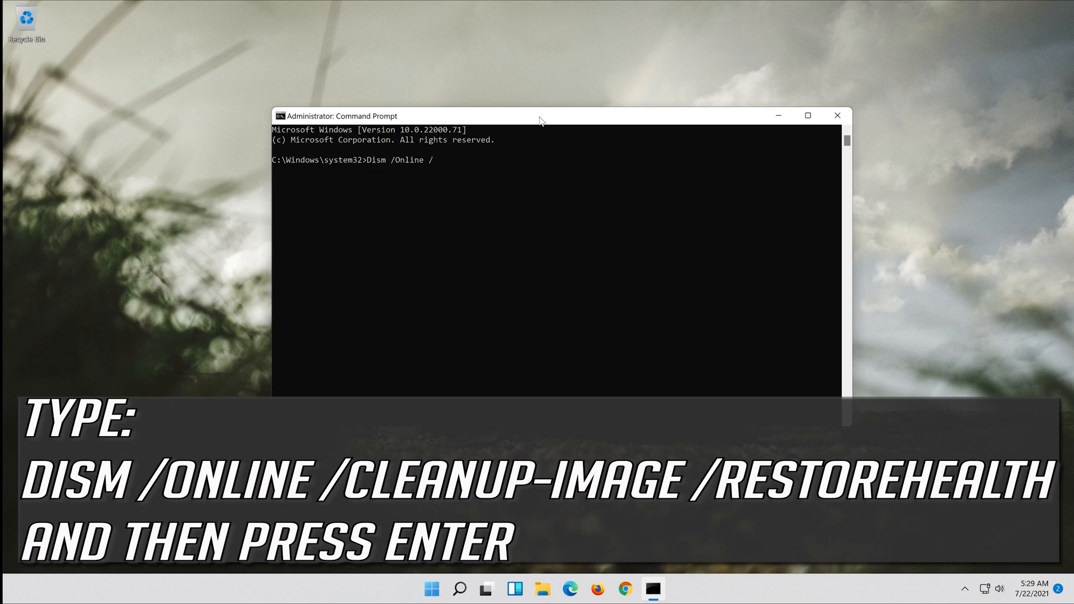
pyautogui.write('Cl')
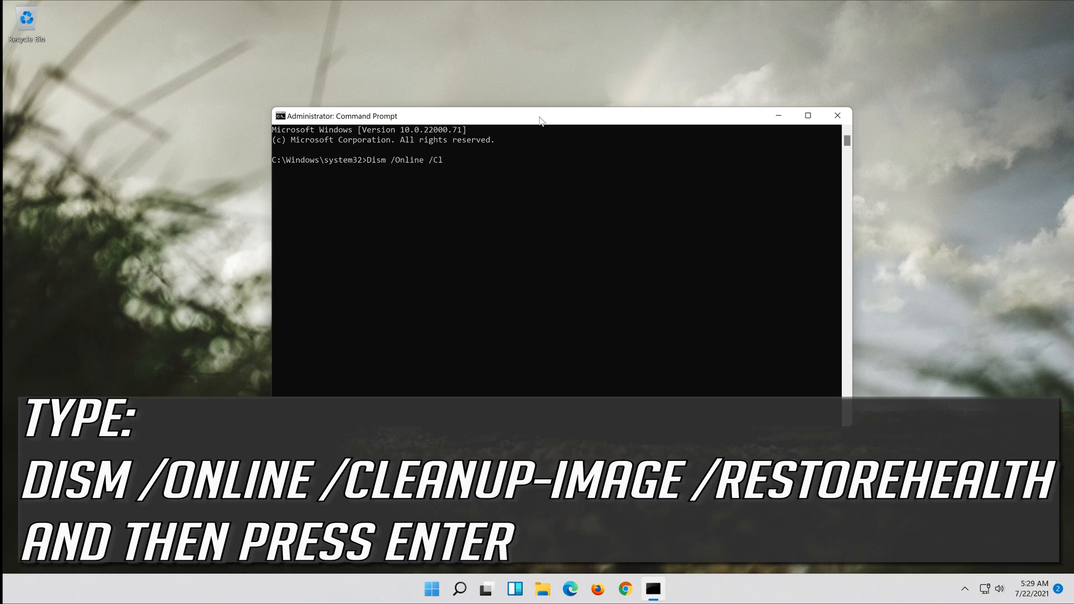
pyautogui.write('eanup')
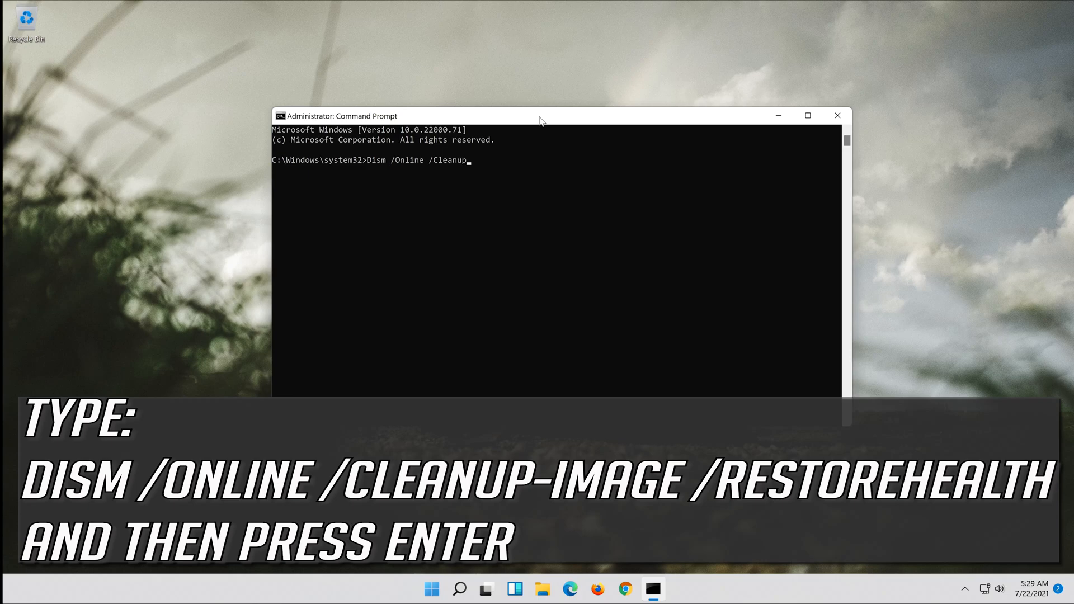
pyautogui.write('-')
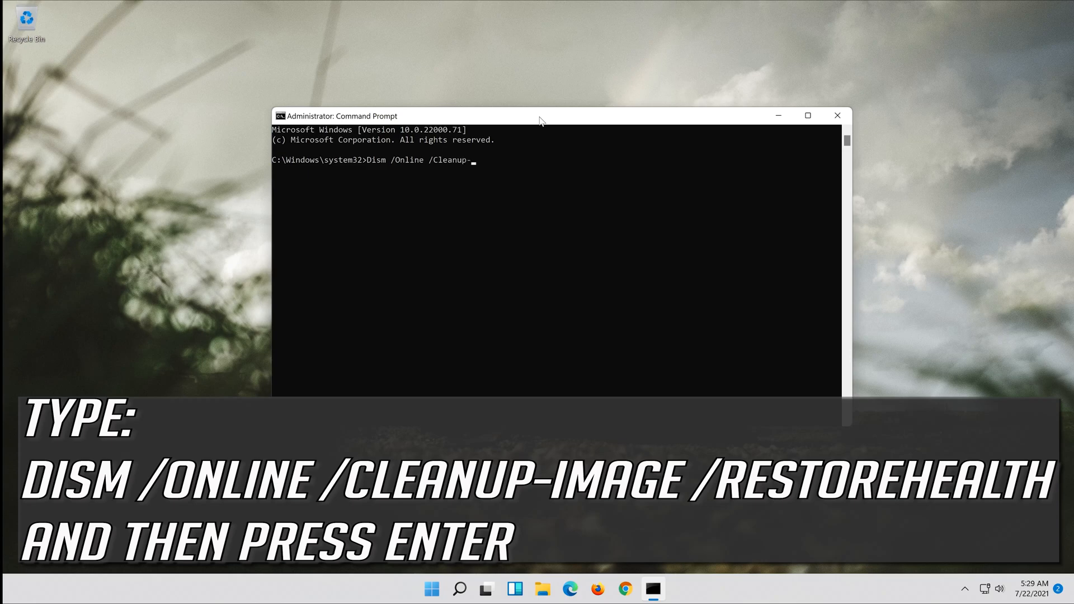
pyautogui.write('Image')
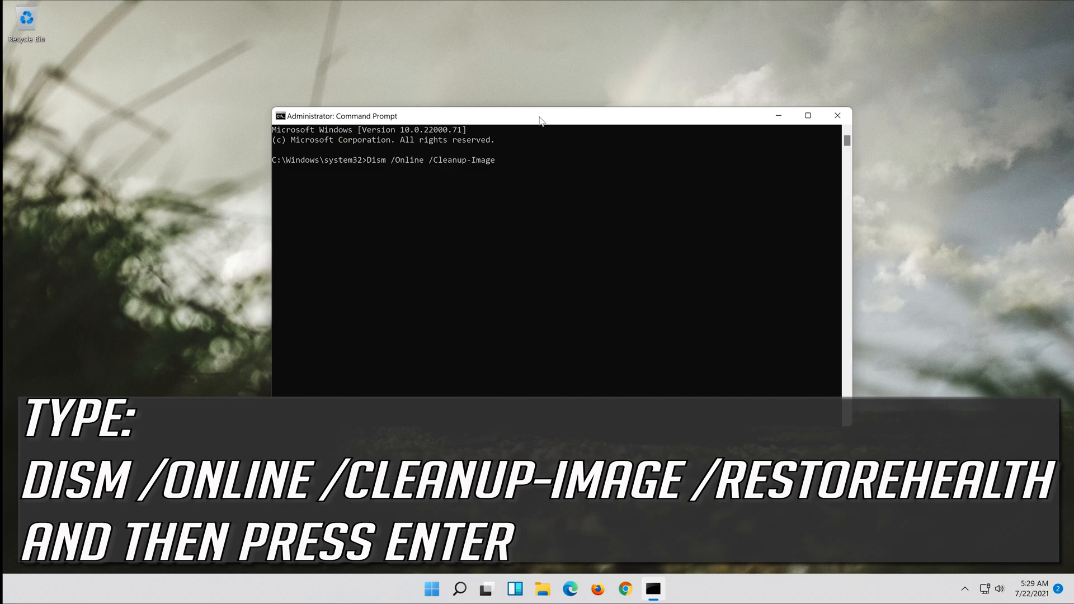
pyautogui.write('/')
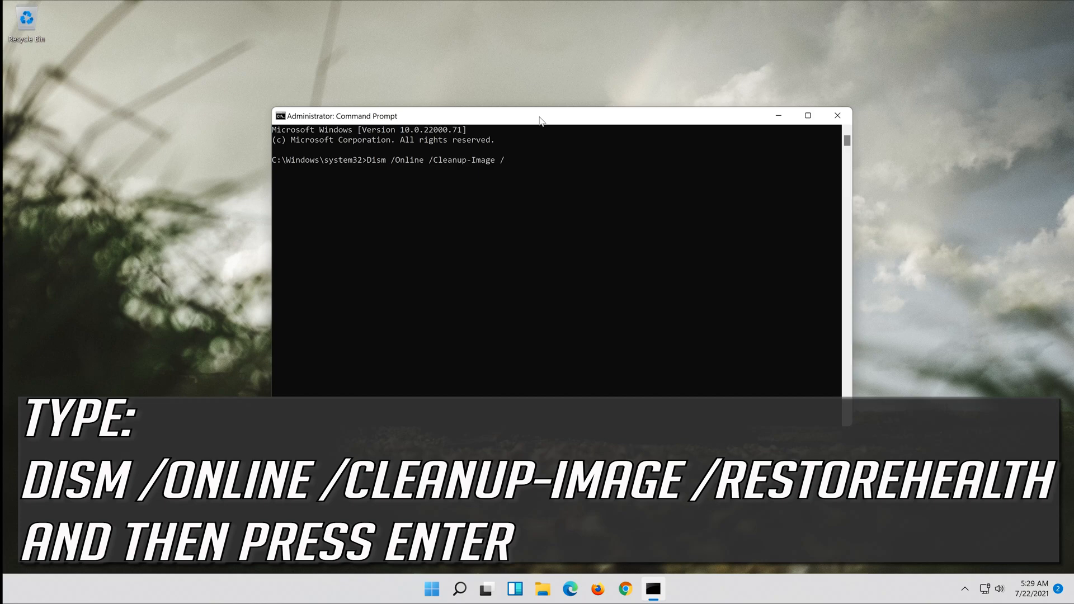
pyautogui.write('Resto')
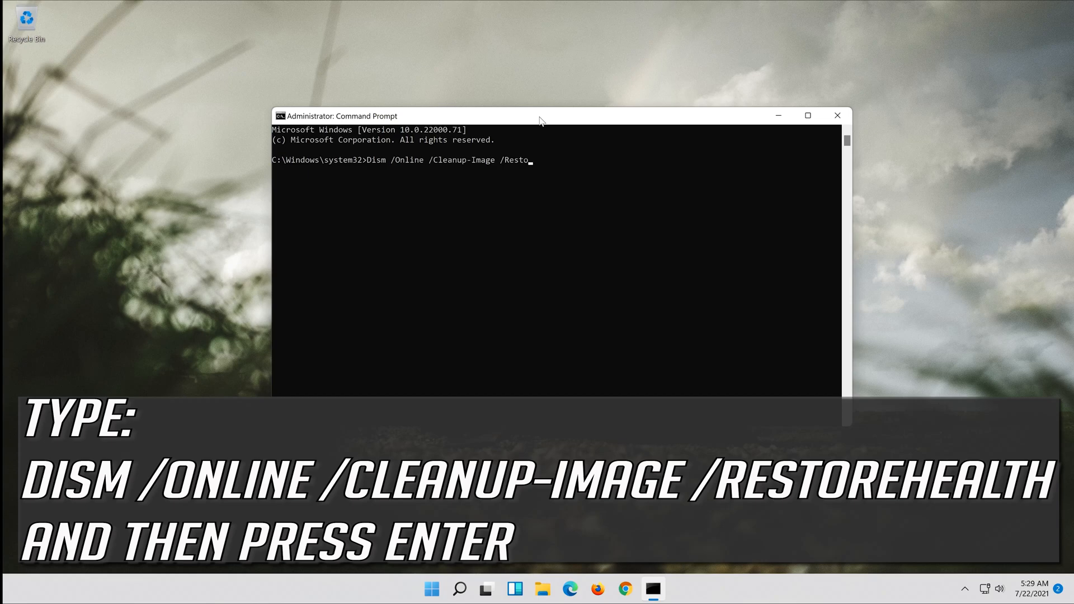
pyautogui.write('reH')
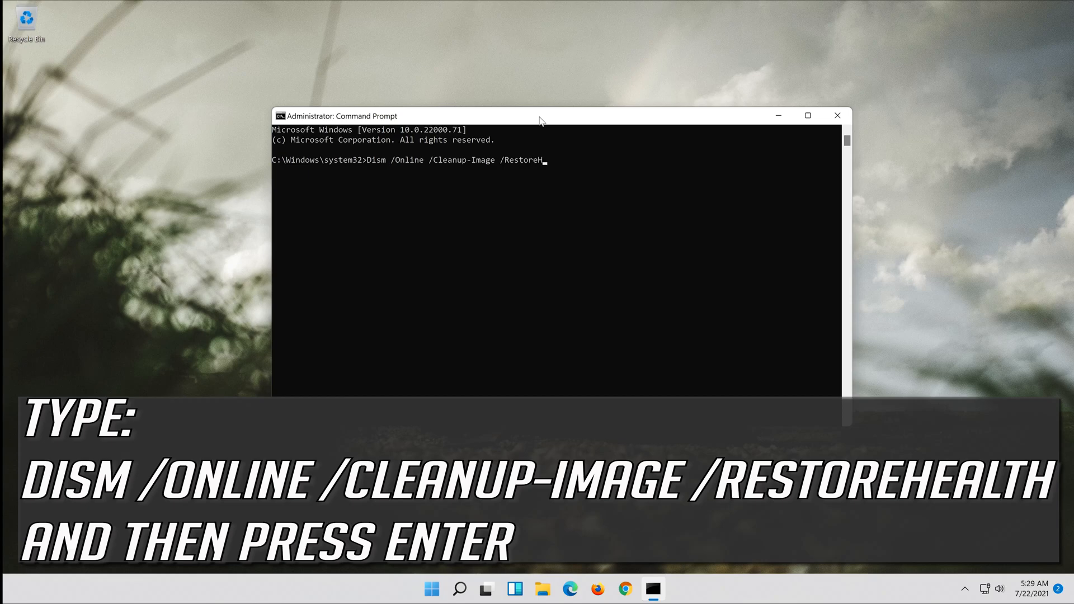
pyautogui.write('ealth')
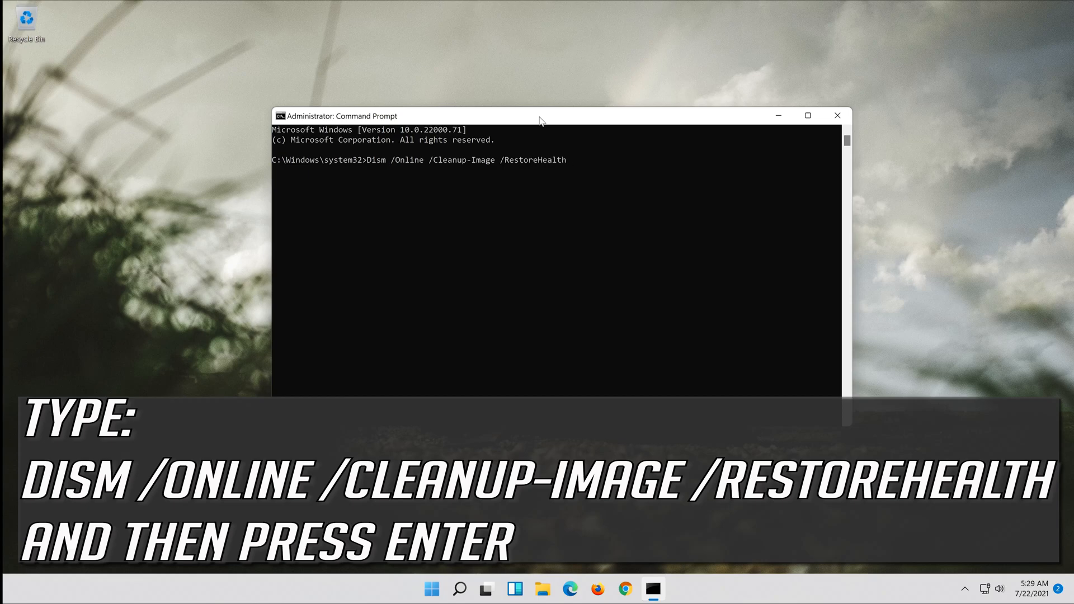
pyautogui.press('Enter')
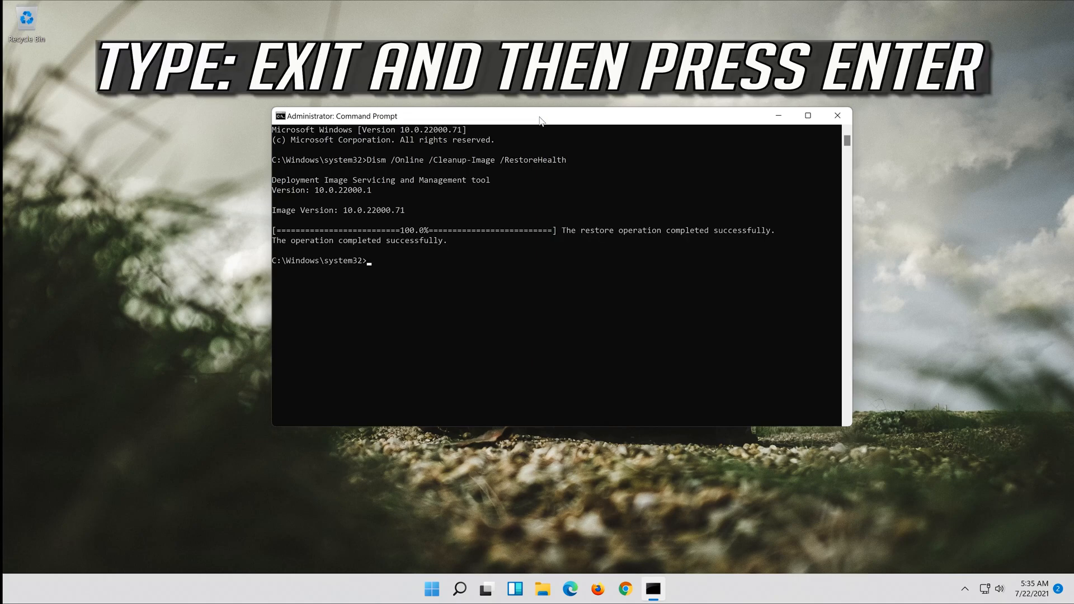
# Step: Exit Command Prompt after the restore completes, then launch Firefox
pyautogui.write('exit')
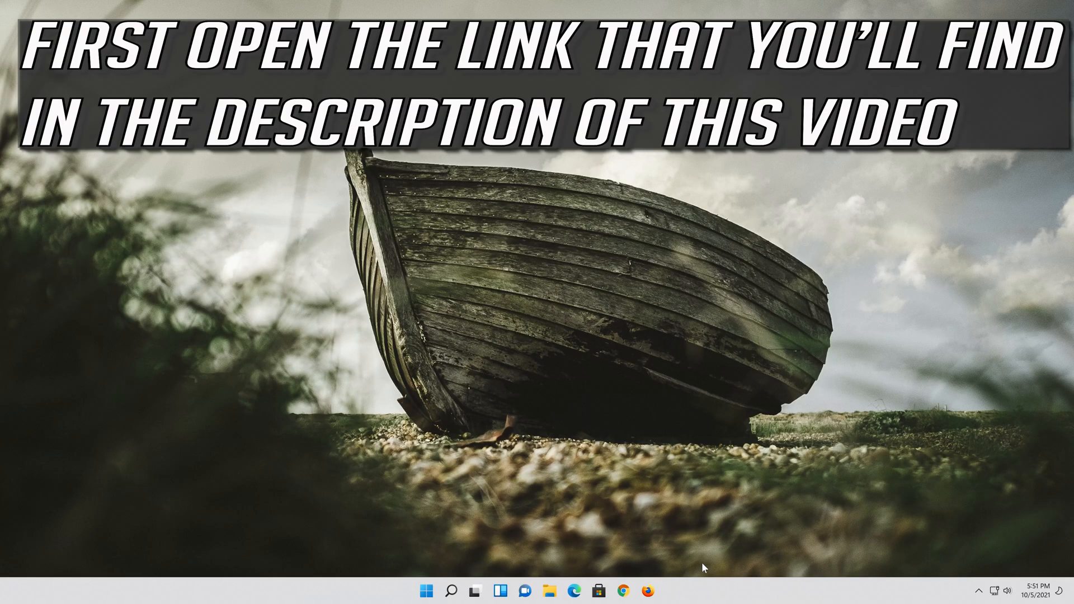
pyautogui.click(647, 590)
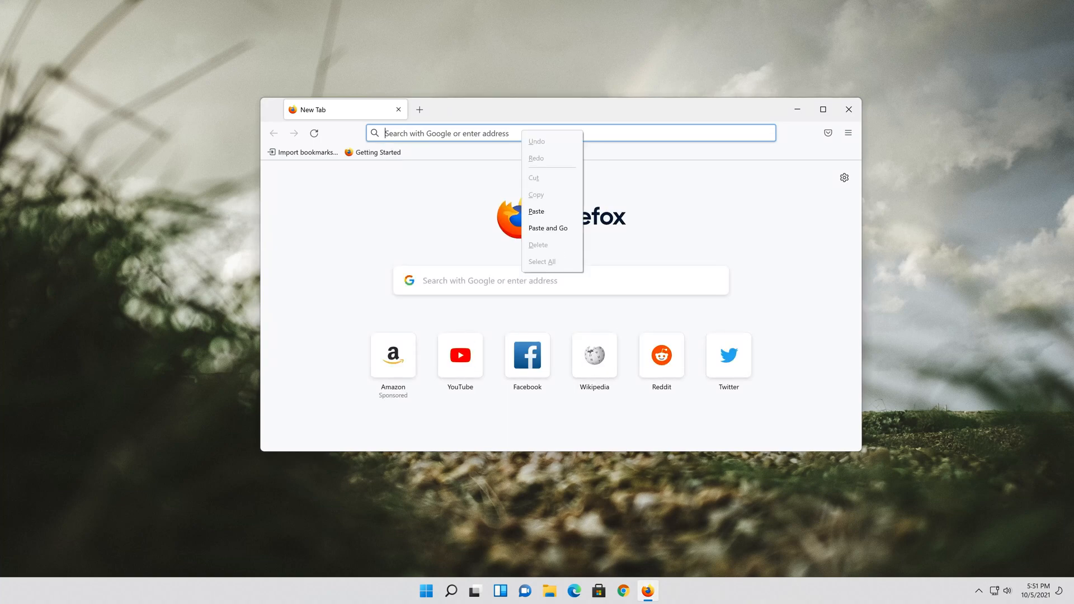
# Step: Save MediaCreationToolW11 from Microsoft's Windows 11 download page and close Firefox
pyautogui.click(547, 229)
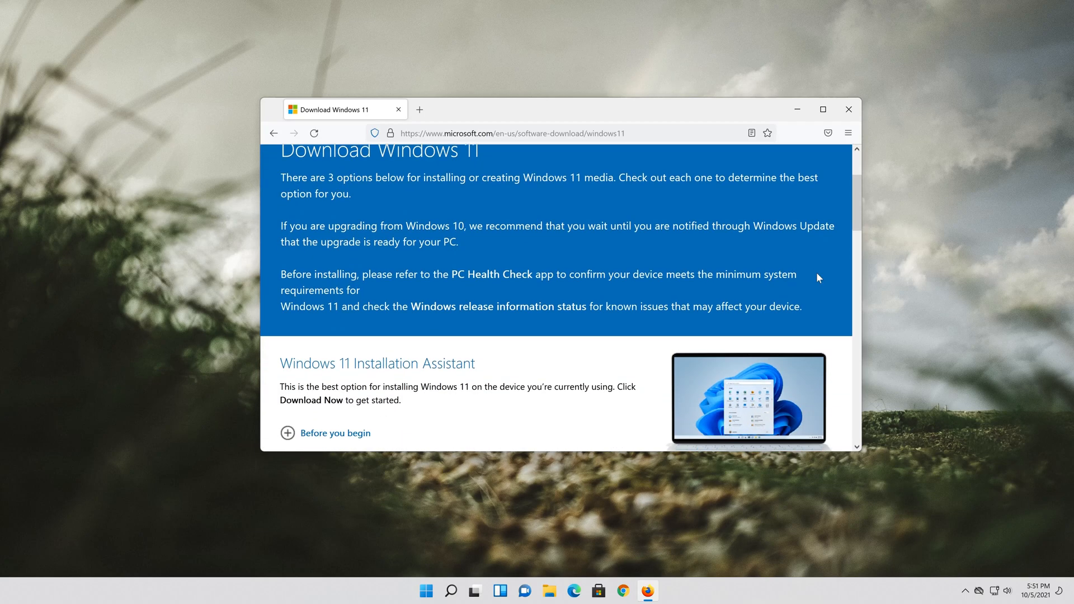
pyautogui.scroll(-3)
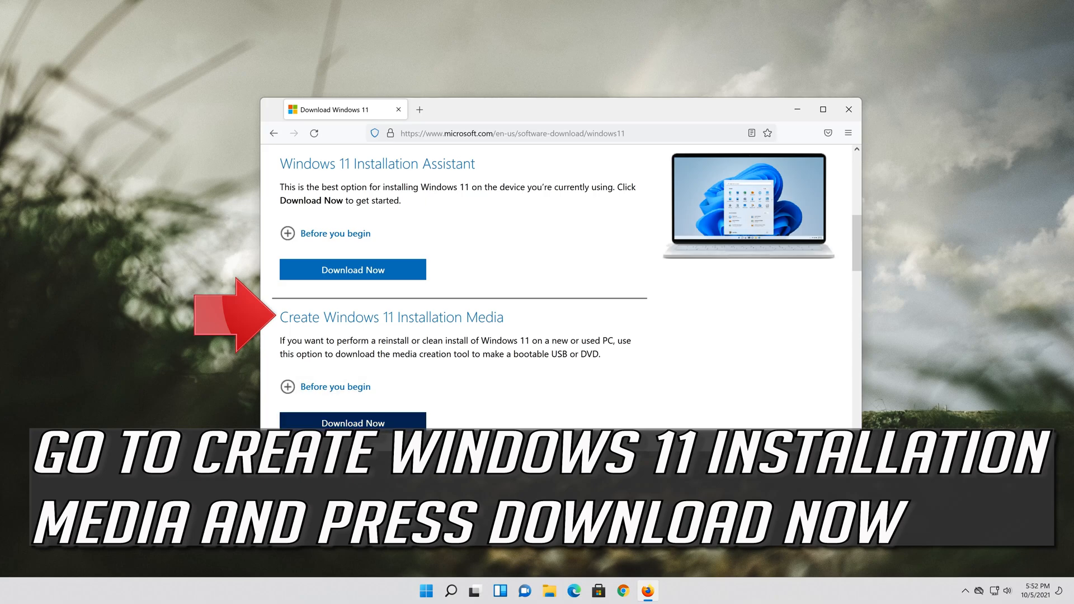
pyautogui.click(352, 423)
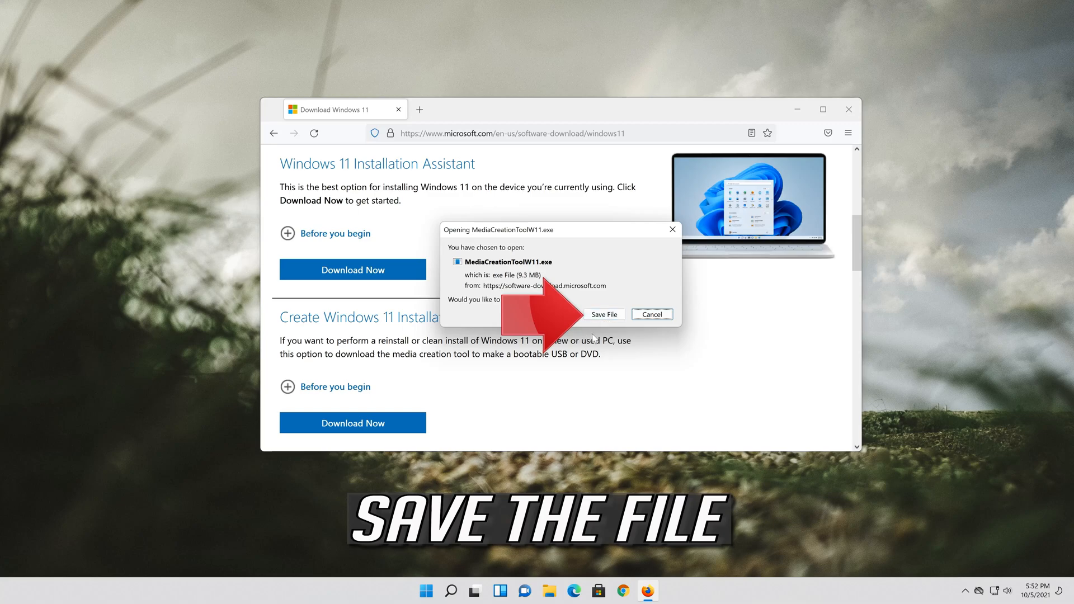
pyautogui.click(603, 313)
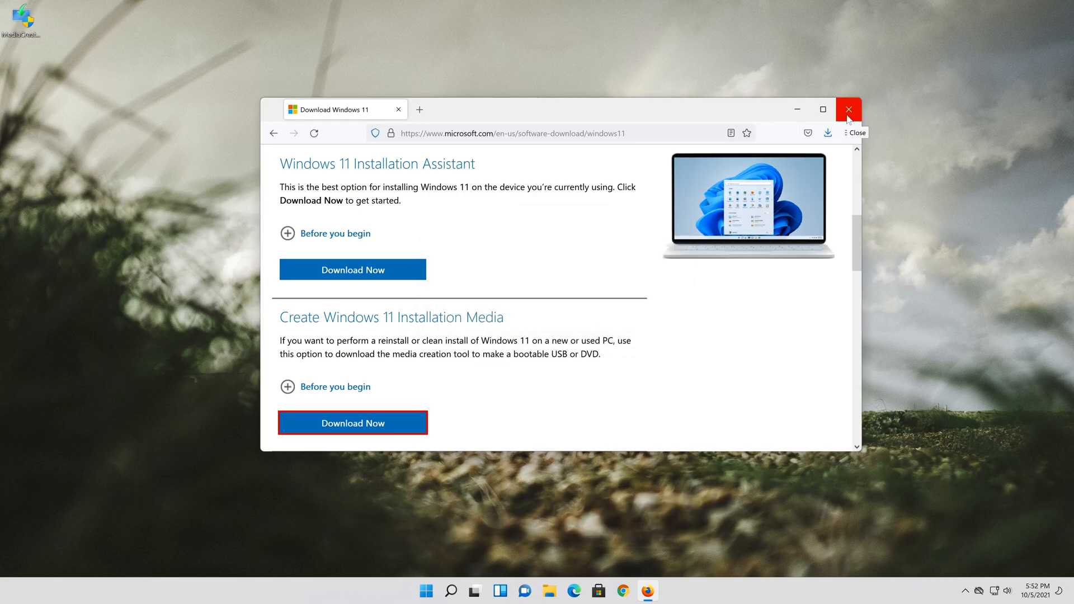
pyautogui.click(848, 110)
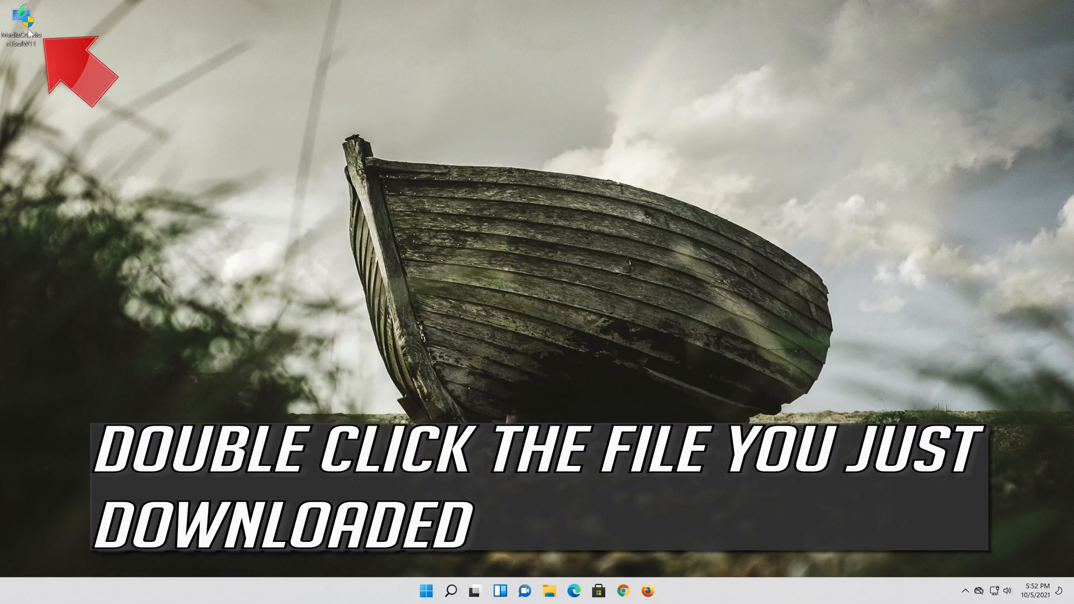
# Step: Run MediaCreationToolW11 from the desktop and approve the UAC prompt
pyautogui.doubleClick(27, 27)
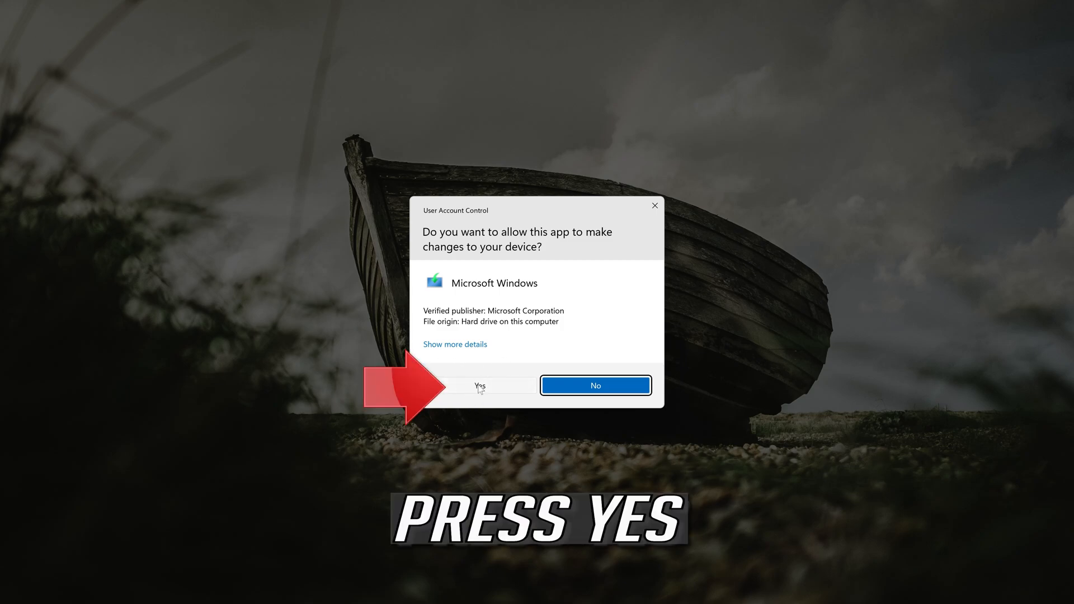
pyautogui.click(480, 385)
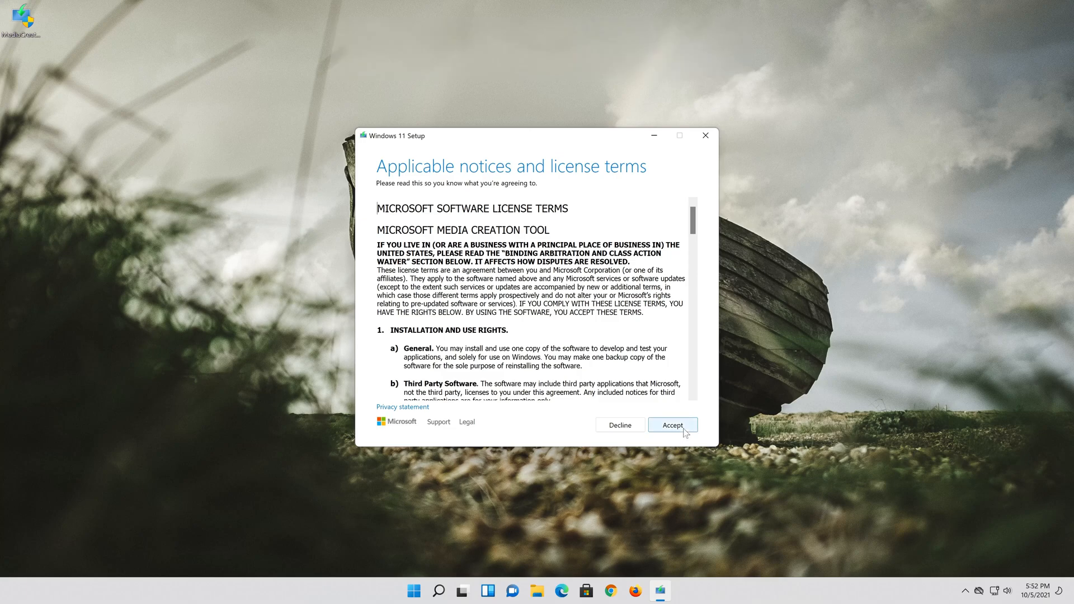
# Step: Accept the license, keep recommended English (United States) Windows 11, and choose ISO file
pyautogui.click(672, 424)
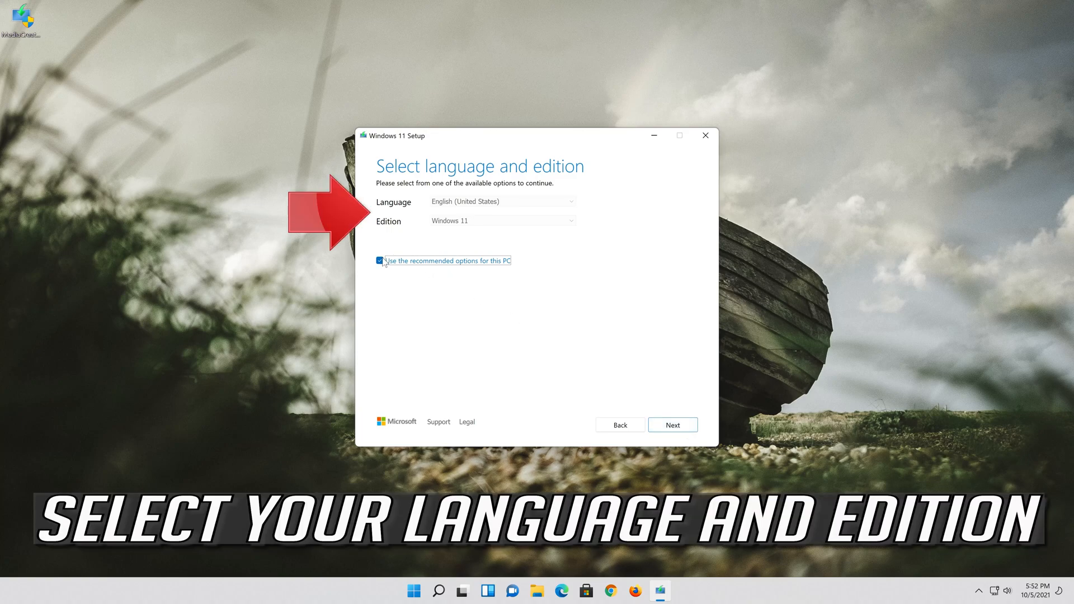
pyautogui.click(380, 260)
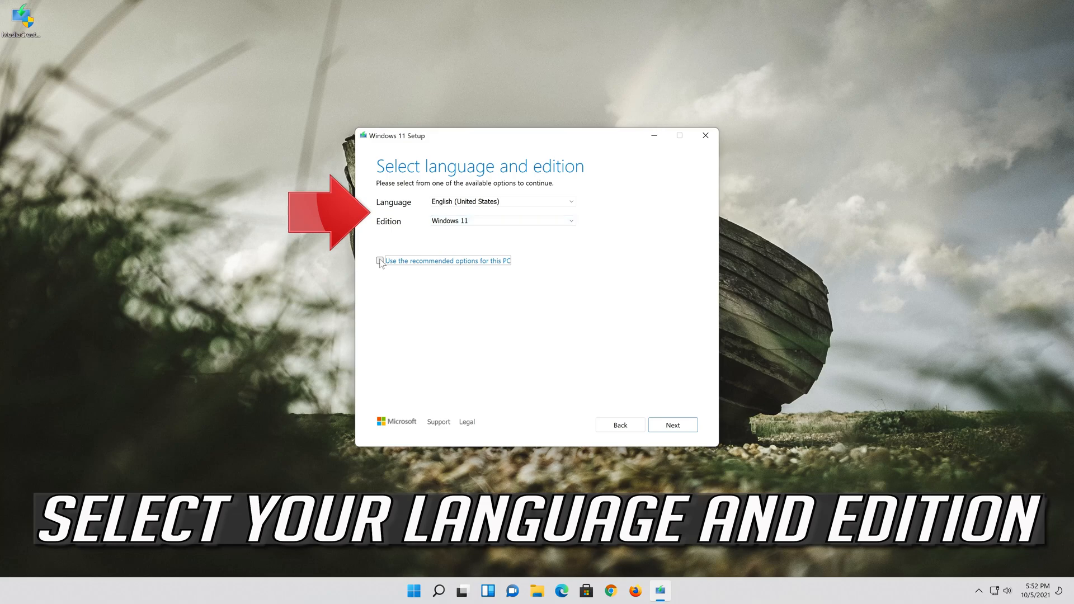
pyautogui.click(380, 262)
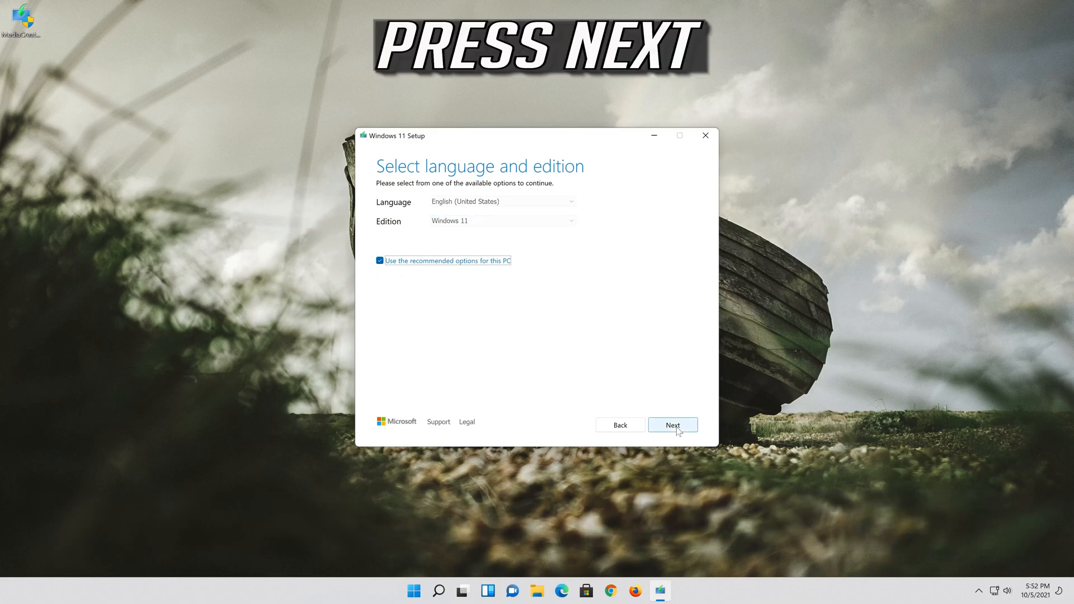
pyautogui.click(672, 424)
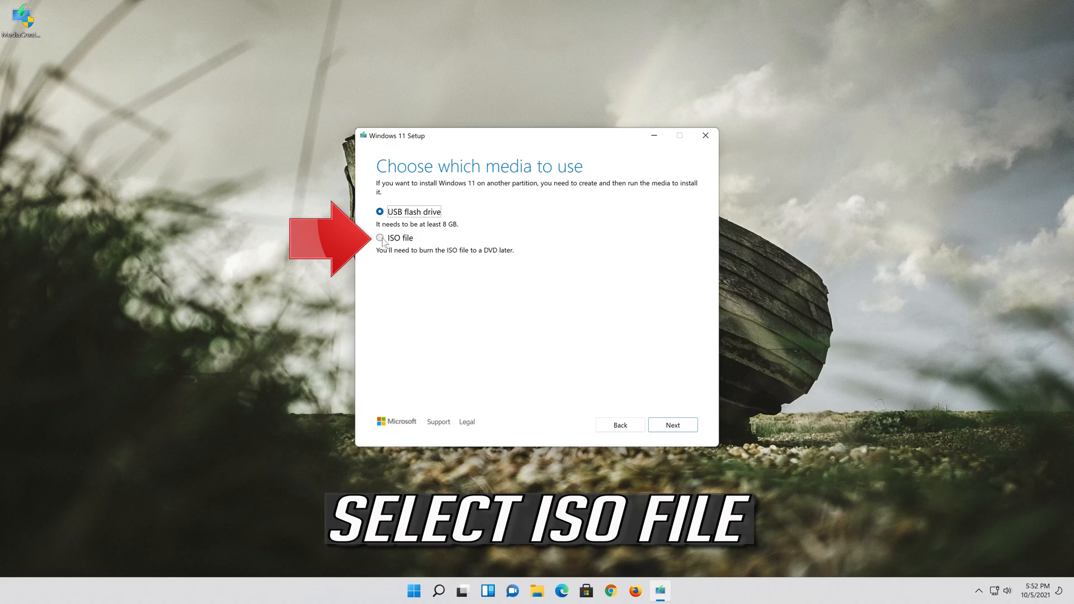
pyautogui.click(379, 238)
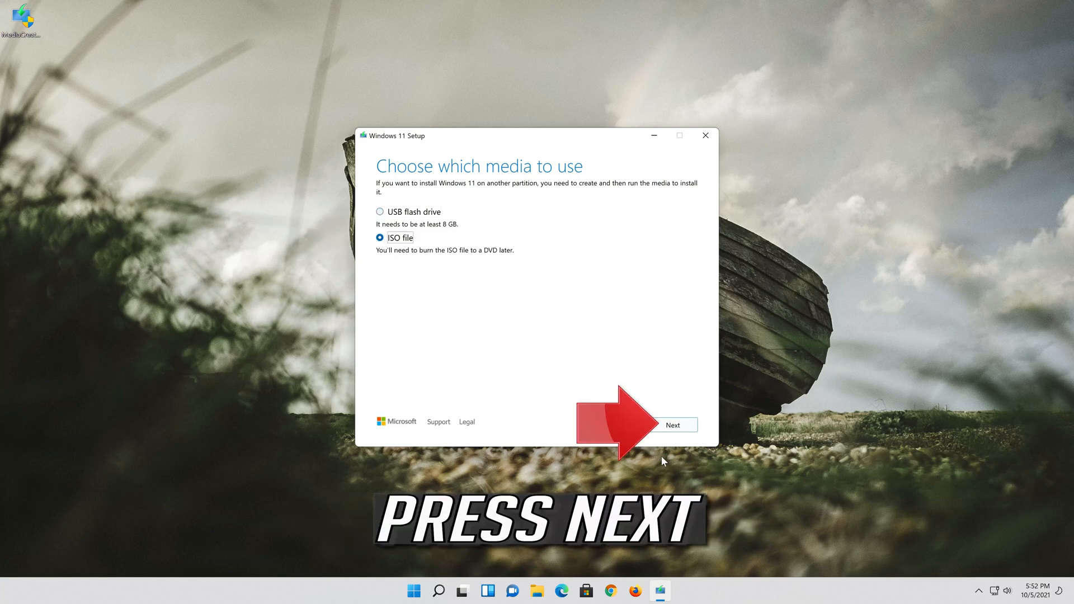
pyautogui.click(673, 424)
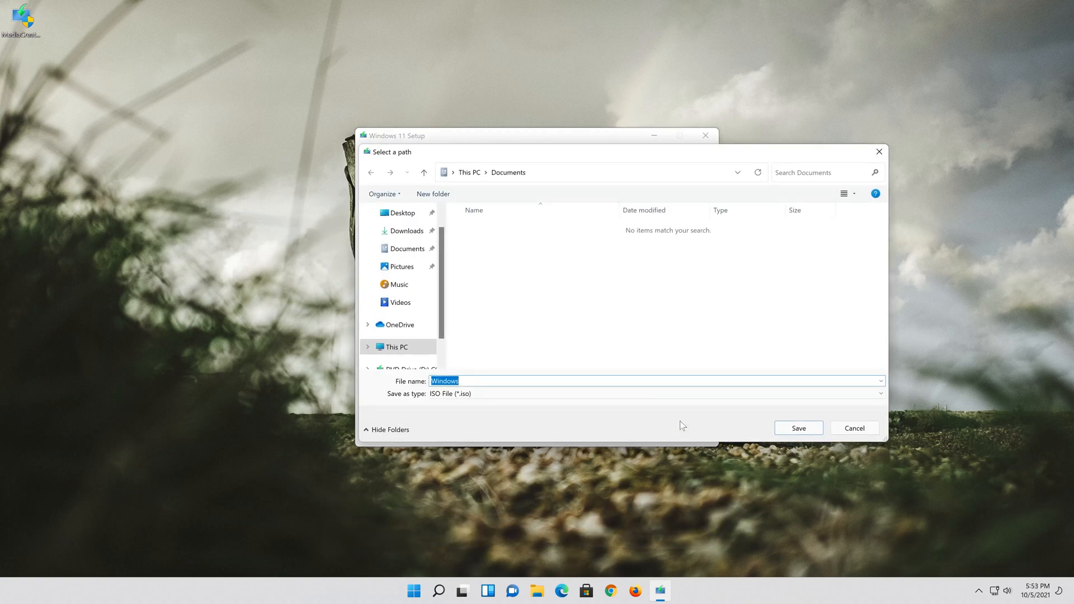
# Step: Save the ISO as 'Windows 11' on the Desktop, then finish the tool
pyautogui.click(399, 302)
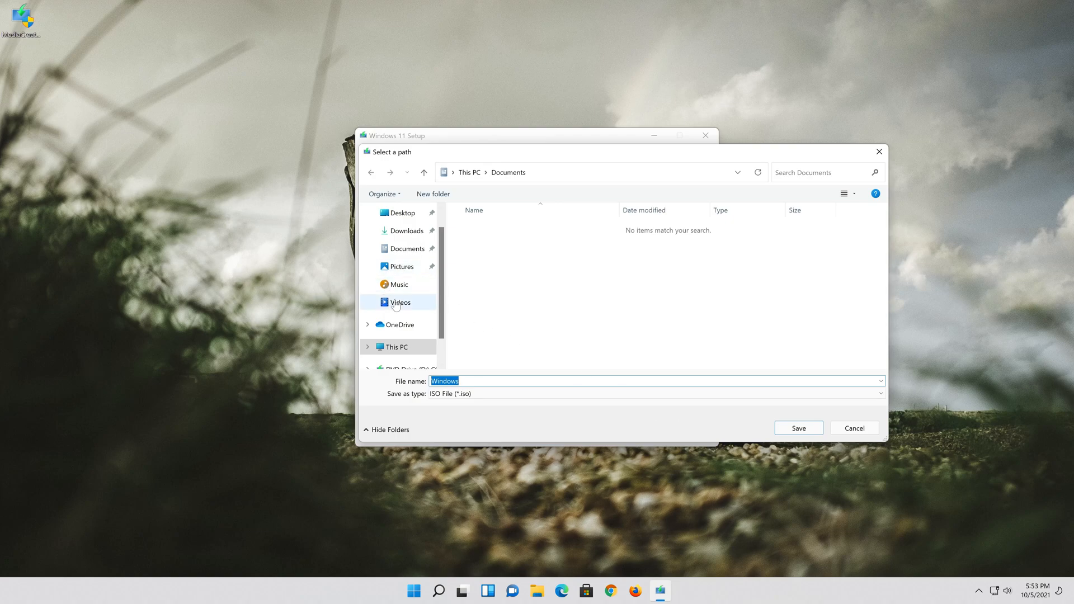
pyautogui.click(400, 213)
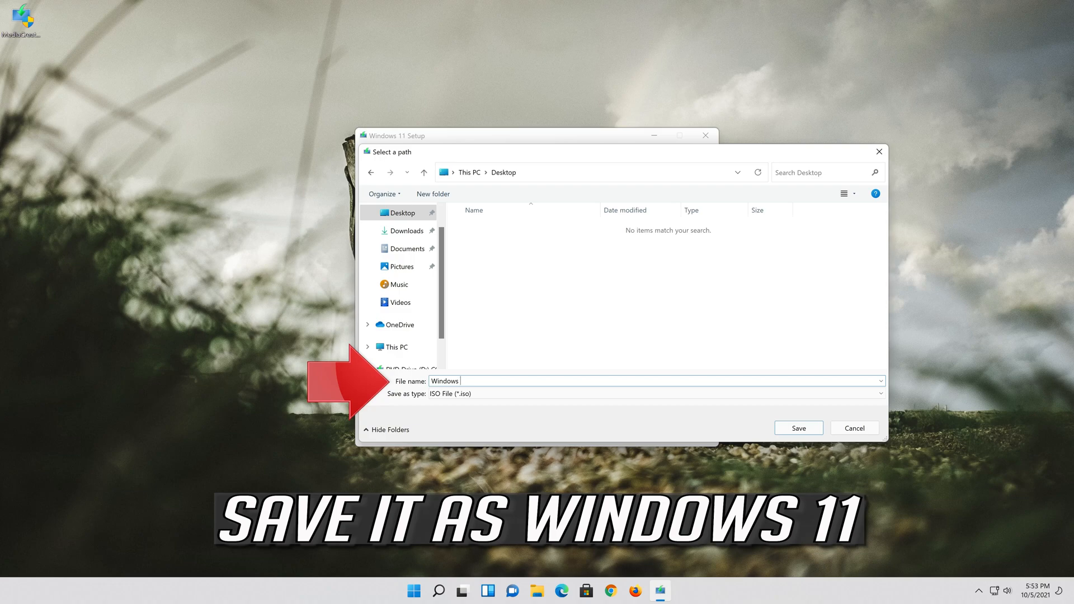
pyautogui.write('11')
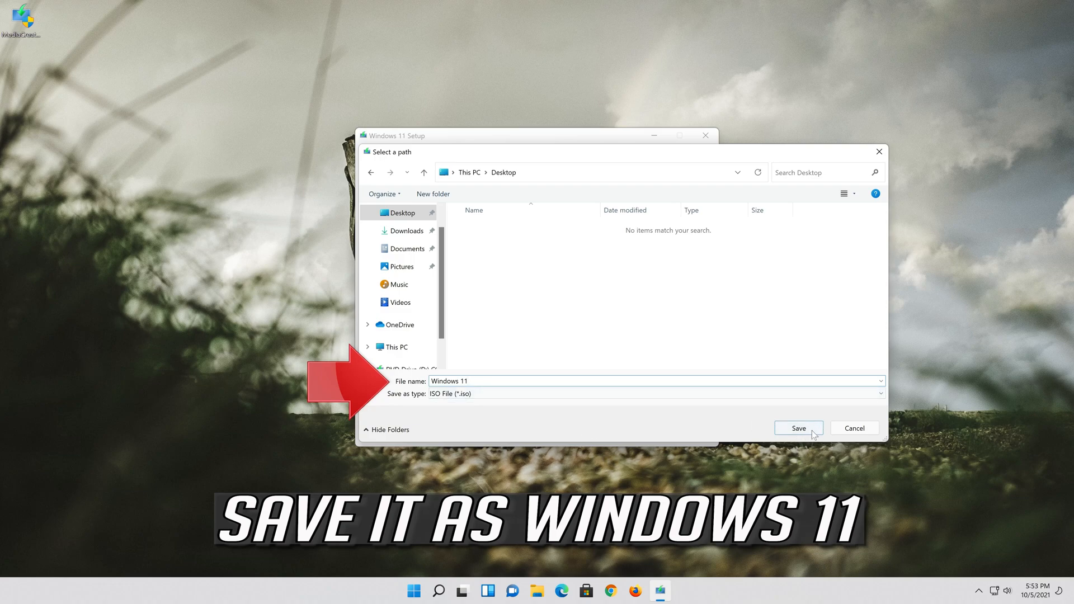
pyautogui.click(797, 428)
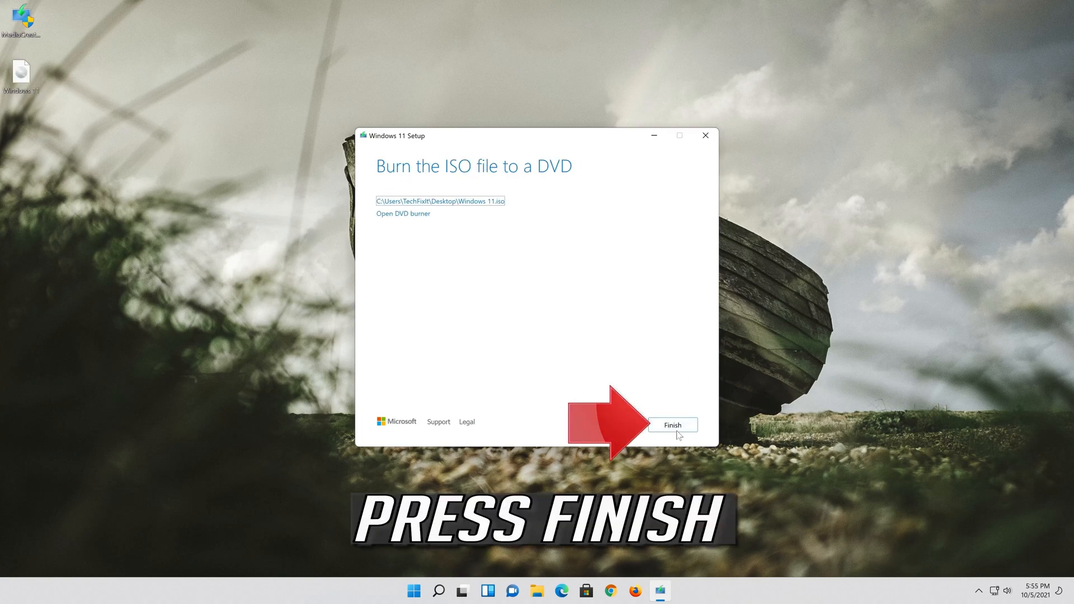
pyautogui.click(672, 425)
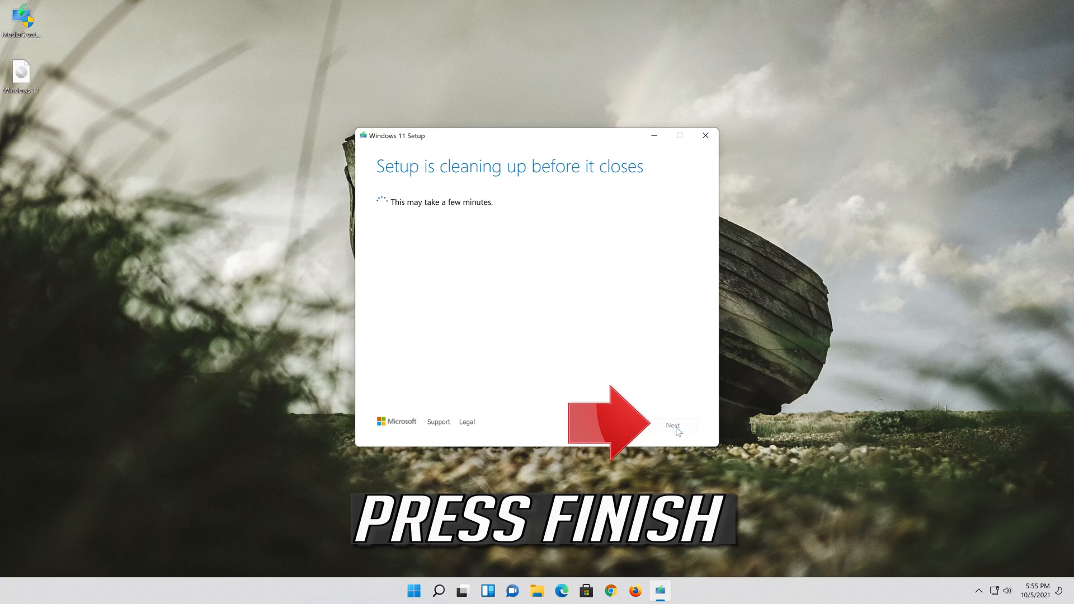
pyautogui.click(675, 424)
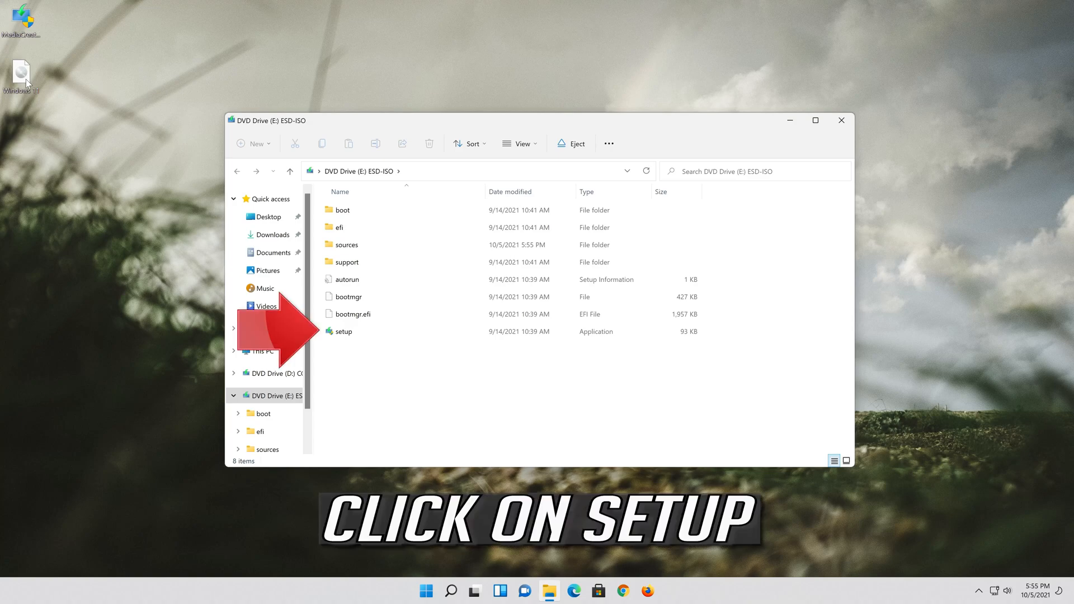
# Step: Launch setup from the ESD-ISO DVD Drive (E:) and approve the User Account Control prompt
pyautogui.click(344, 331)
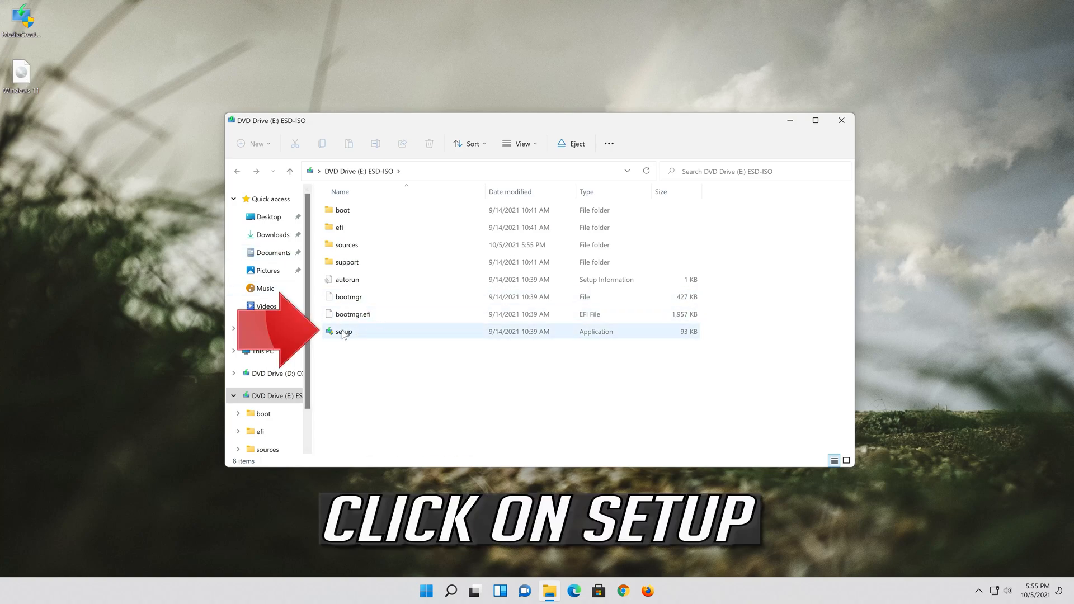
pyautogui.click(342, 330)
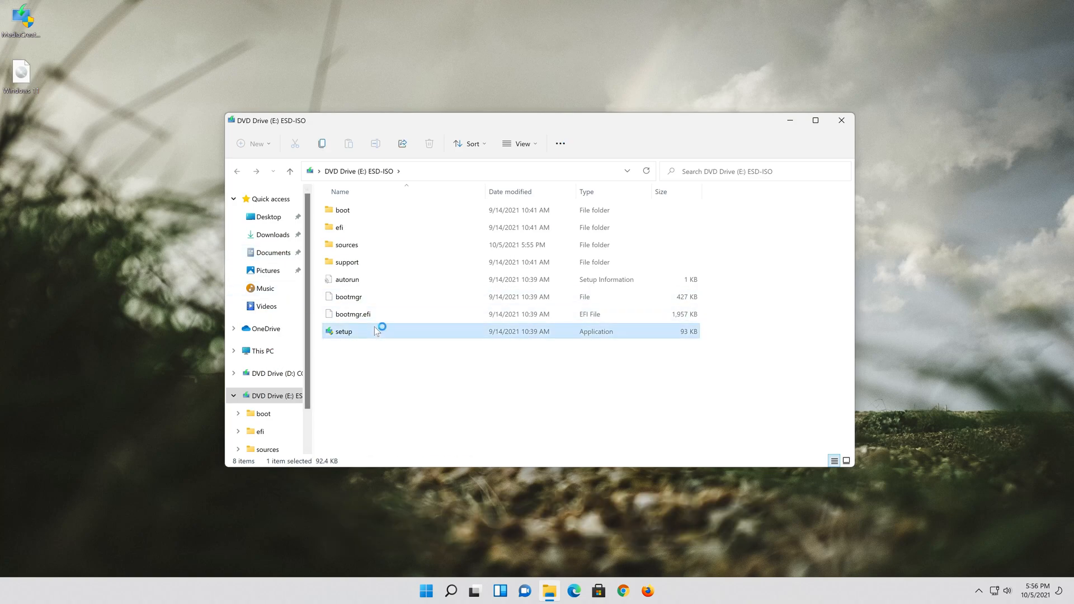
pyautogui.doubleClick(342, 330)
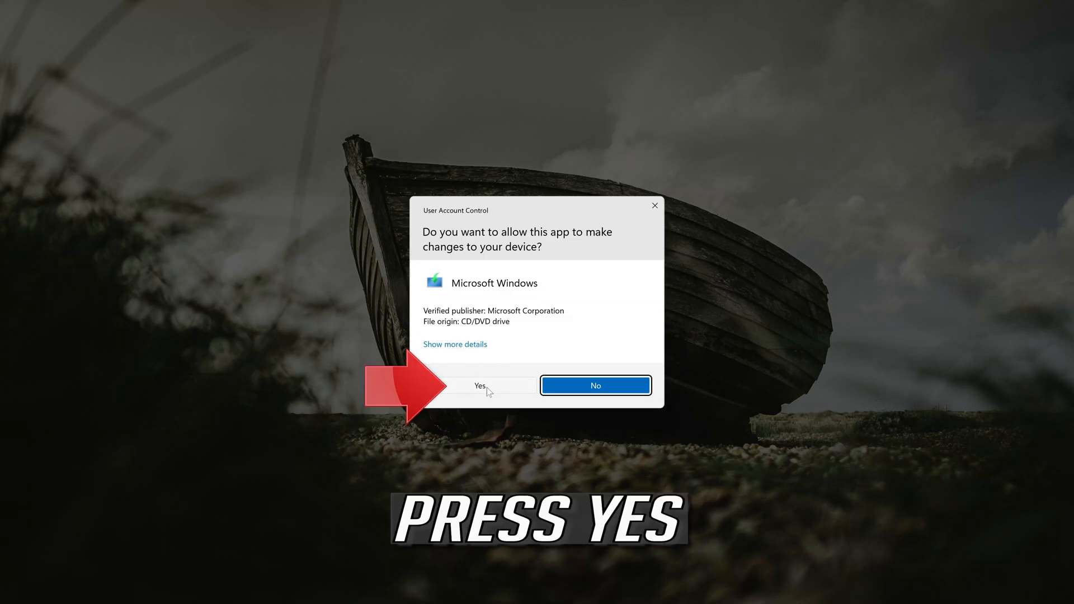
pyautogui.click(480, 386)
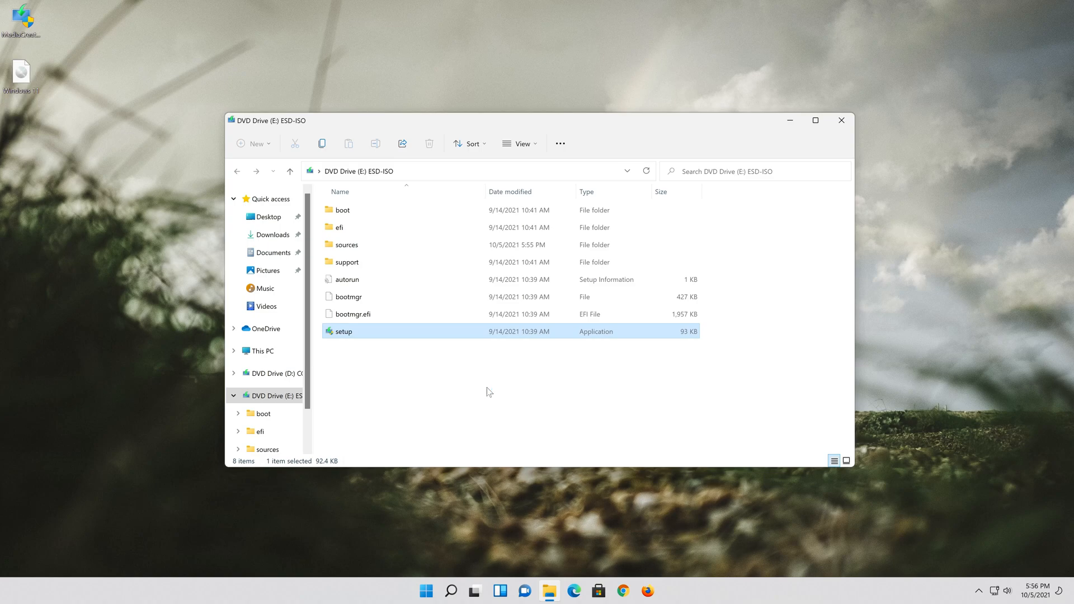
pyautogui.doubleClick(343, 331)
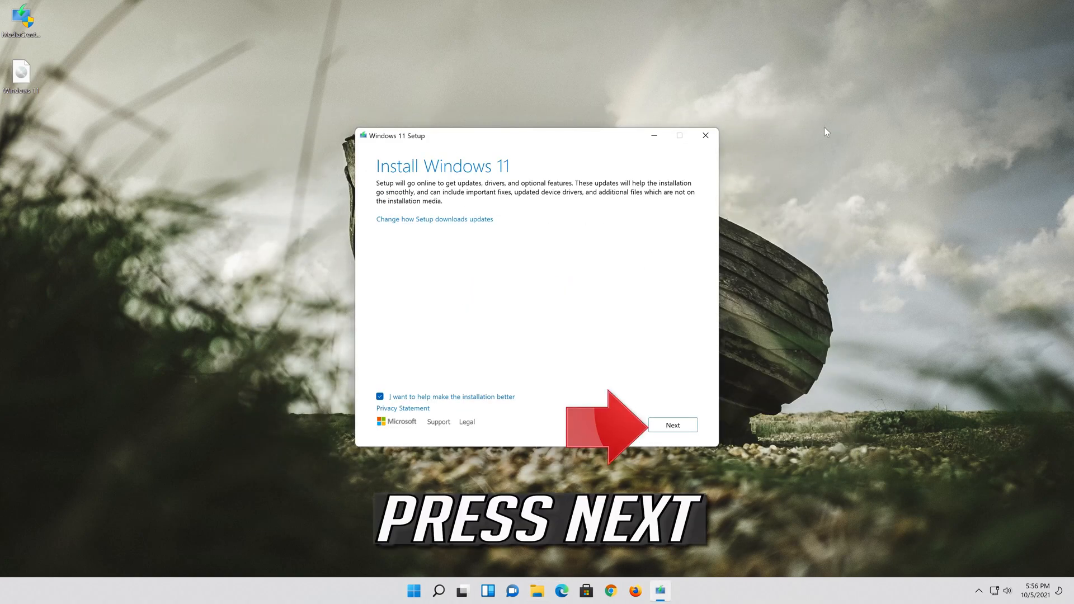
pyautogui.moveTo(694, 434)
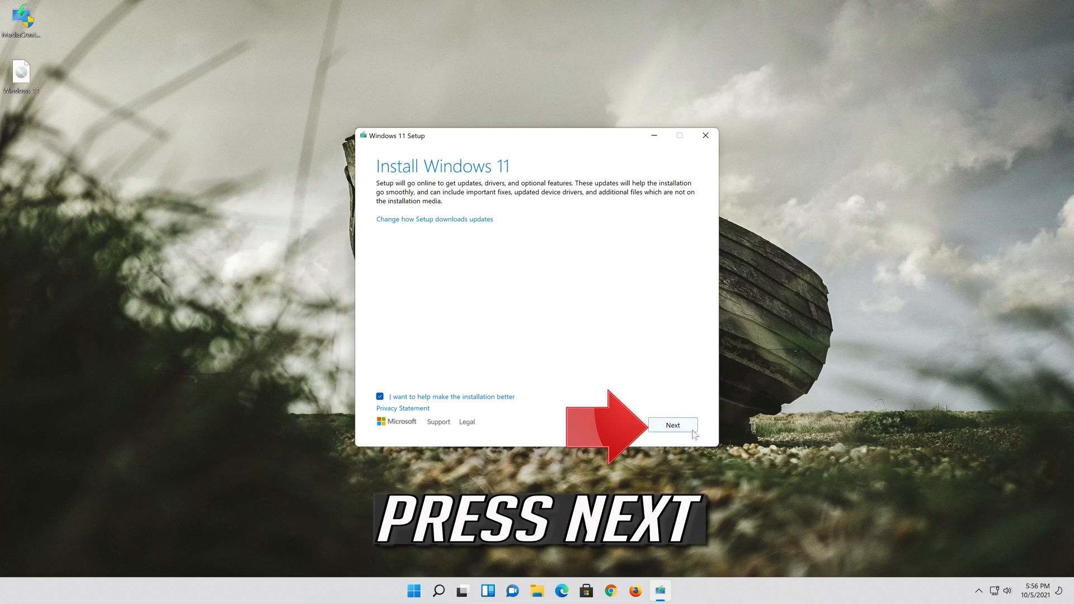
# Step: Continue past the Install Windows 11 screen and accept the license terms
pyautogui.click(673, 425)
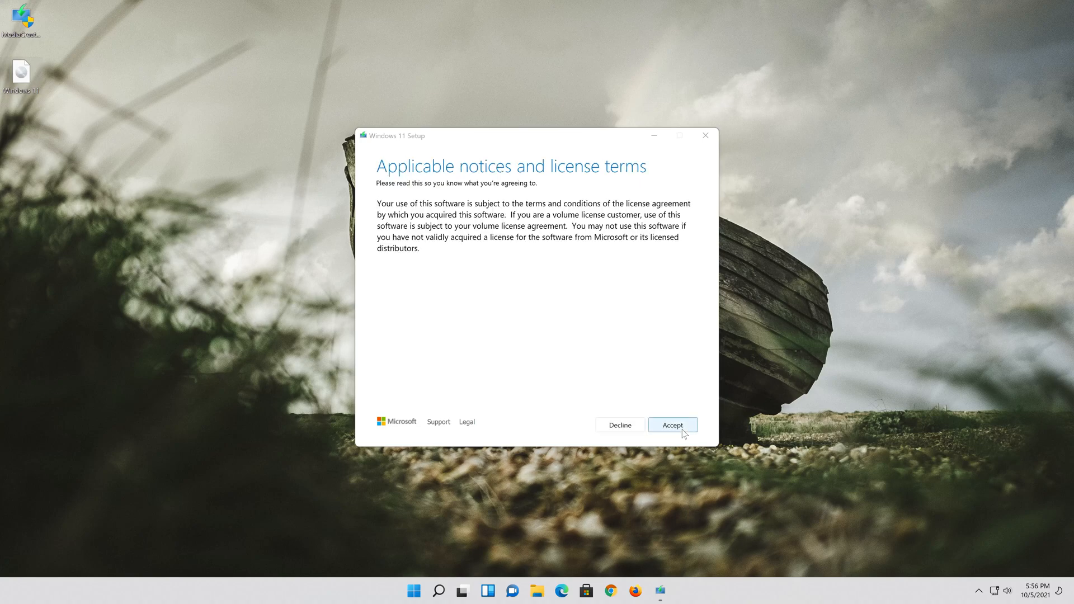
pyautogui.click(672, 425)
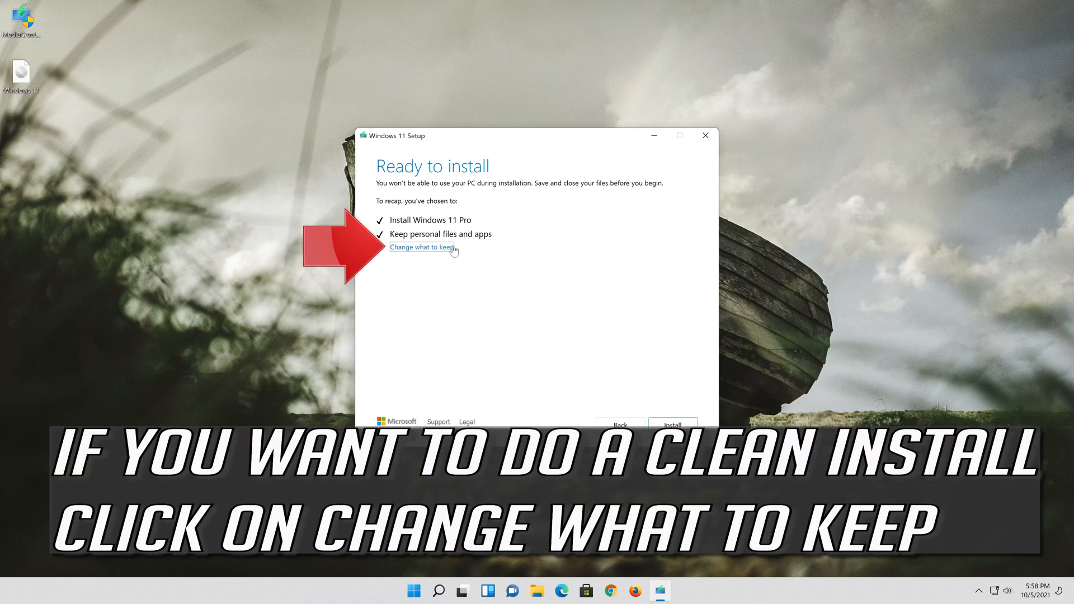
# Step: Review what to keep, leave 'Keep personal files and apps' selected, and continue
pyautogui.click(421, 248)
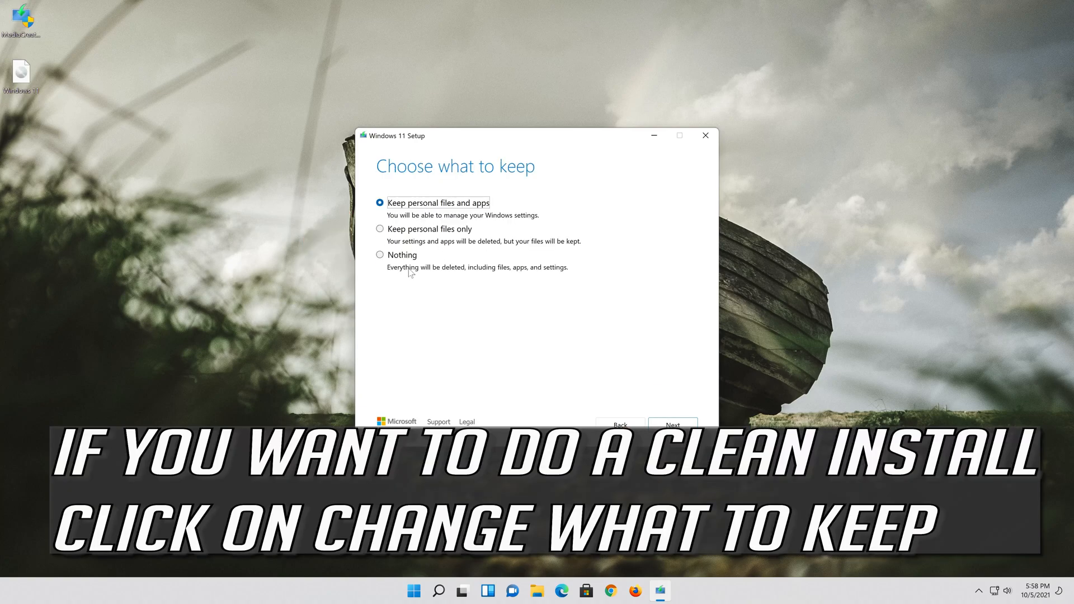
pyautogui.moveTo(426, 225)
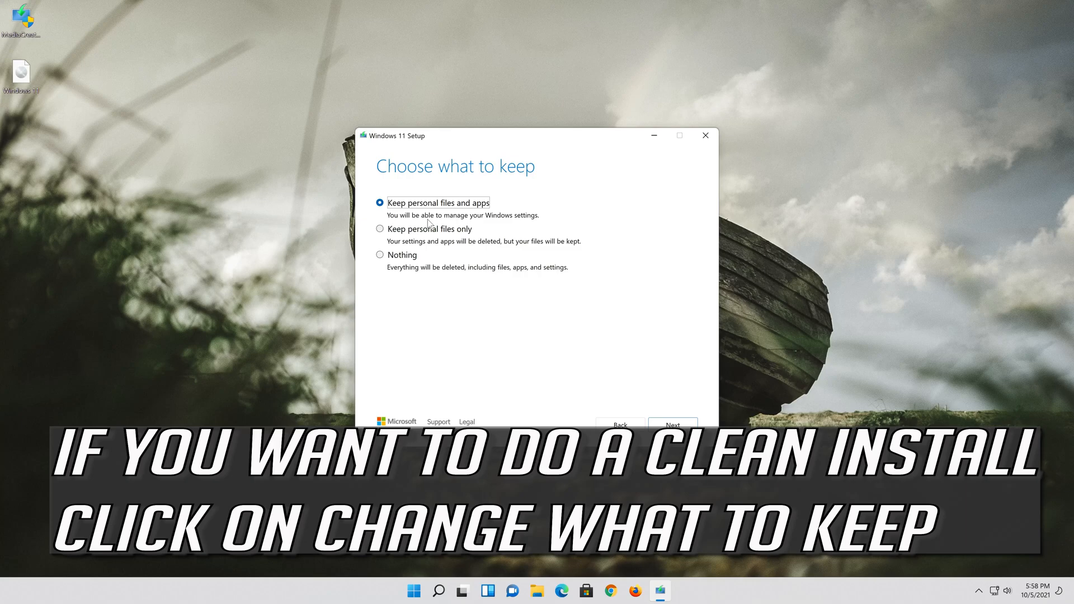
pyautogui.click(672, 425)
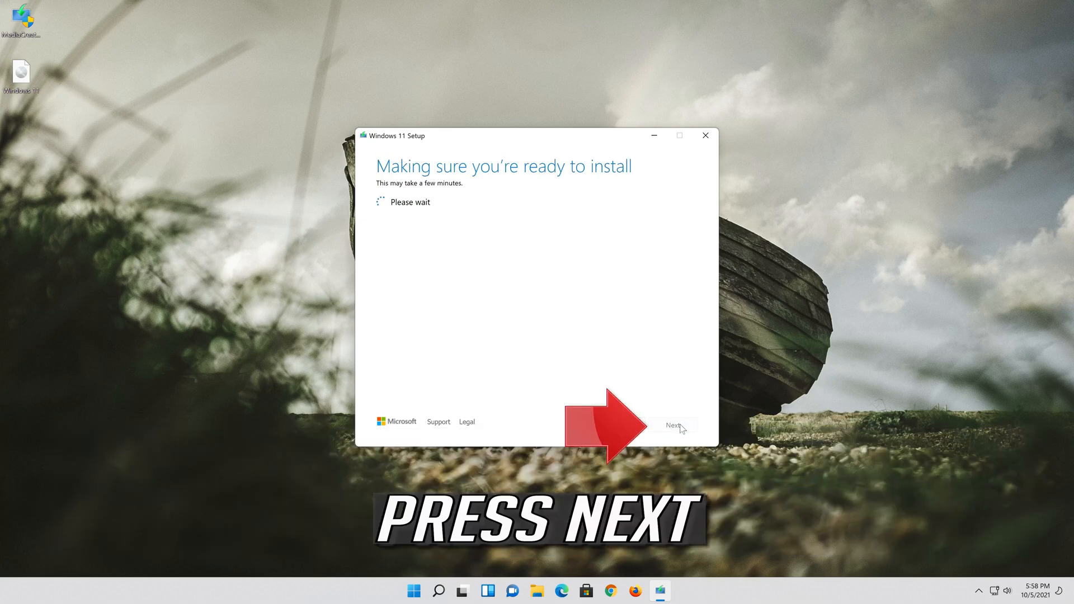